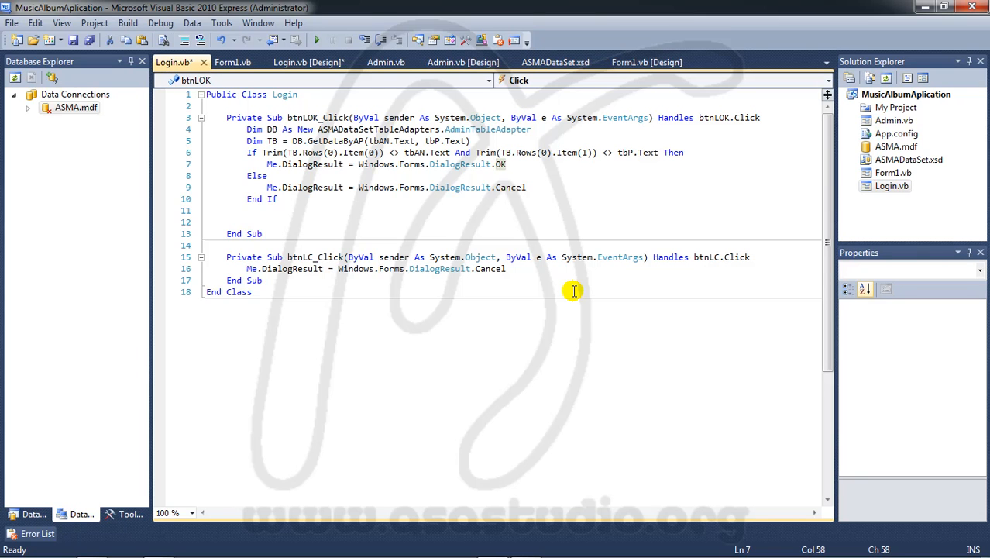
mouse_move(285, 170)
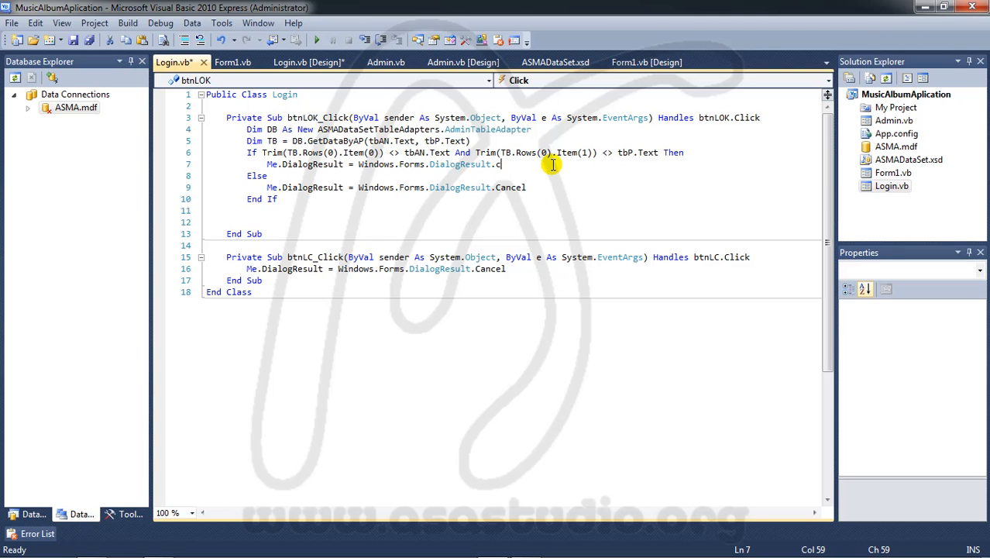
Complete the Else branch with DialogResult.Cancel followed by an End statement.
text(ancel)
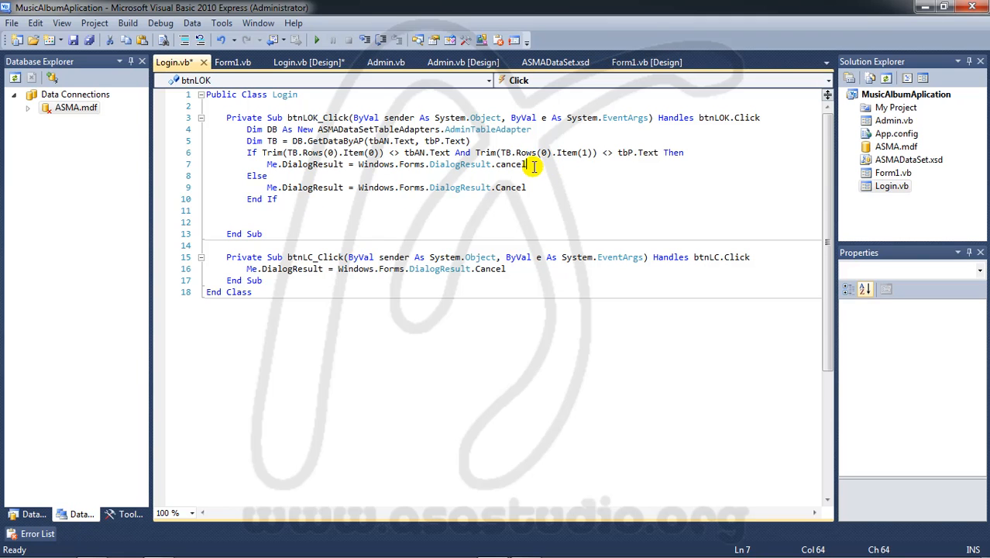
key(enter)
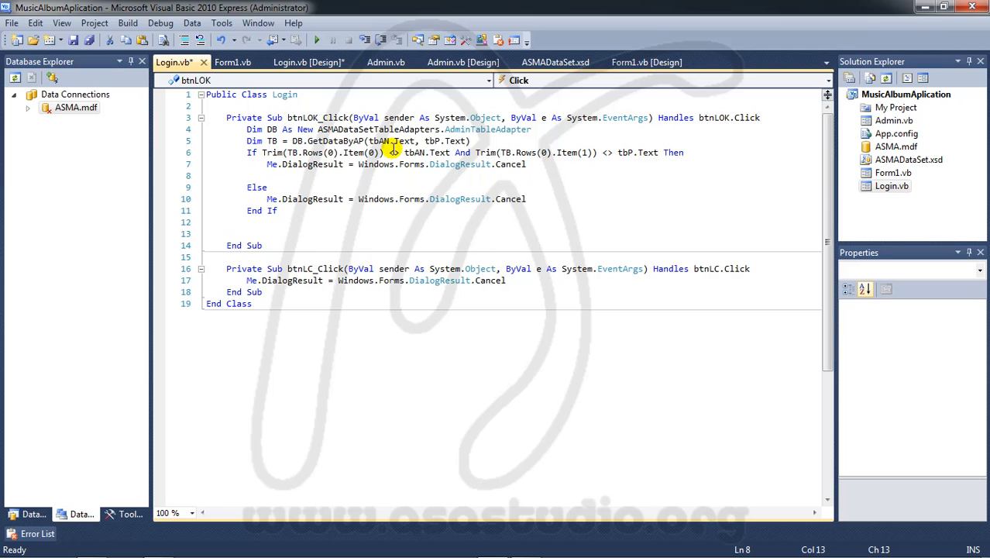
mouse_move(433, 154)
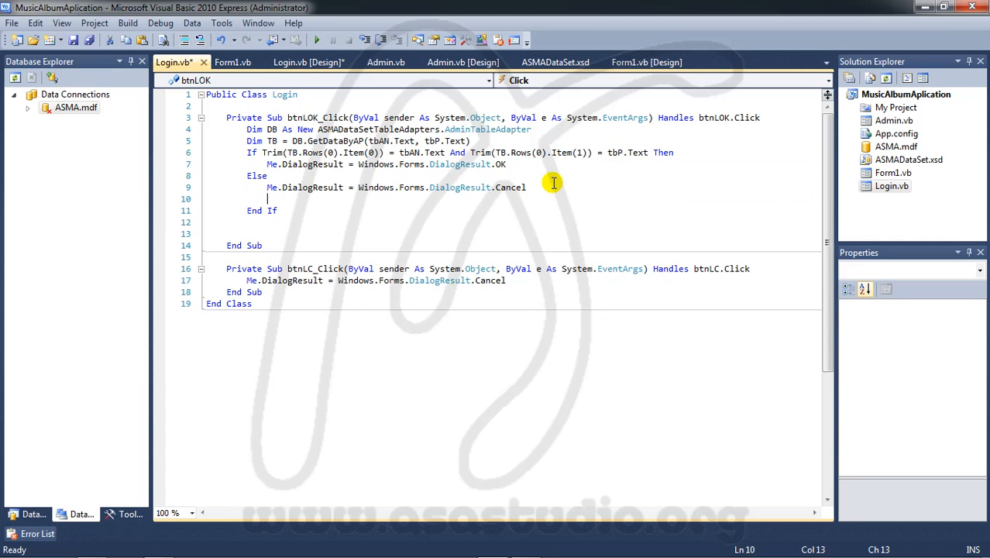
text(e)
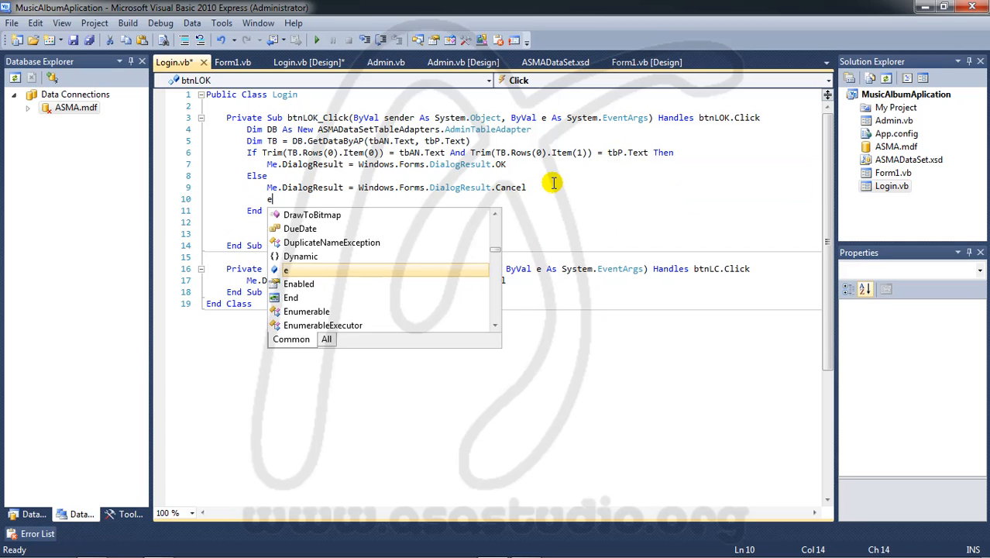
text(nd)
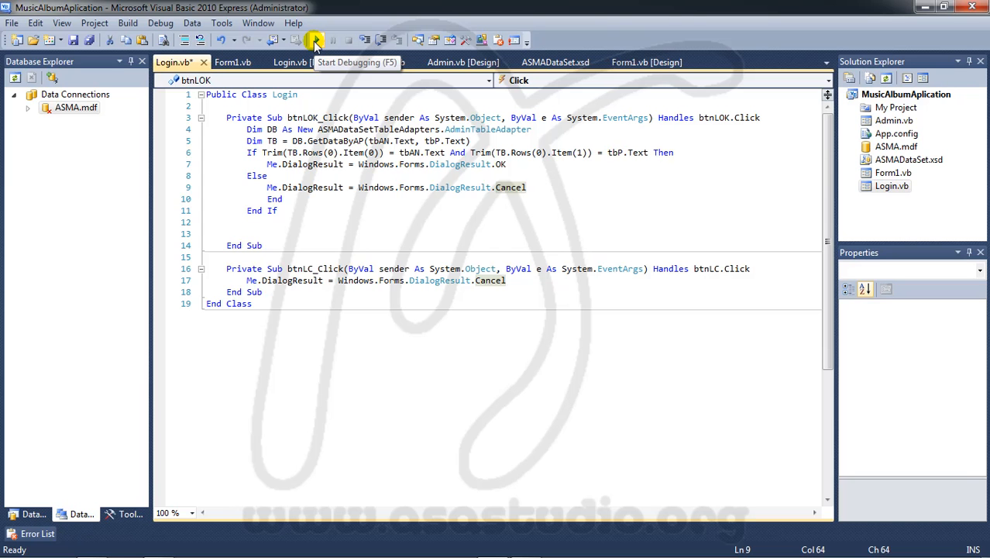
click(316, 40)
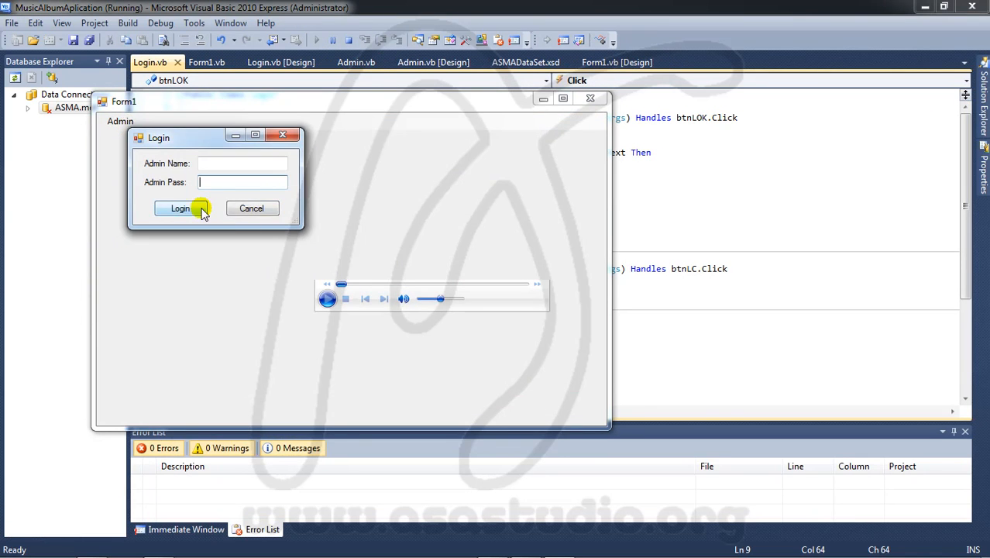
click(180, 207)
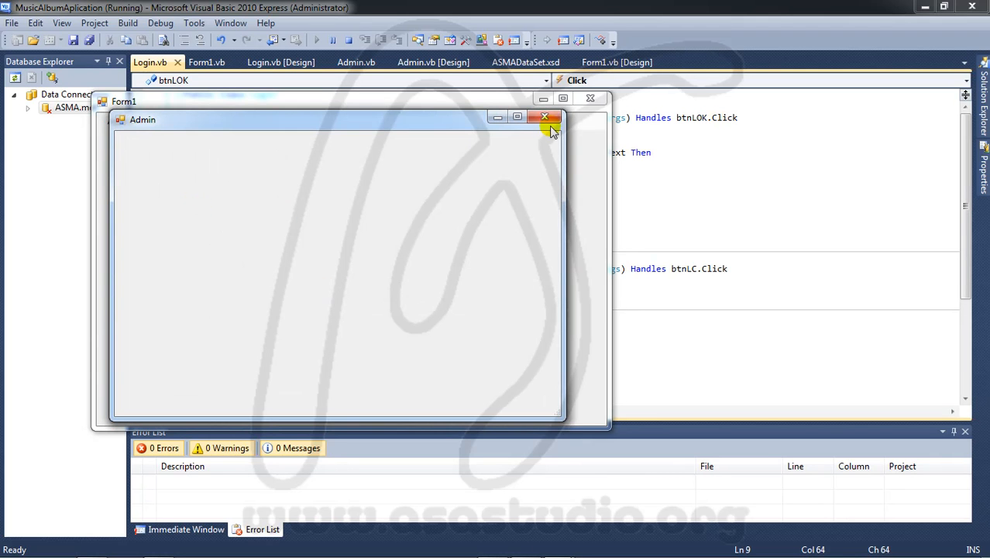
click(552, 117)
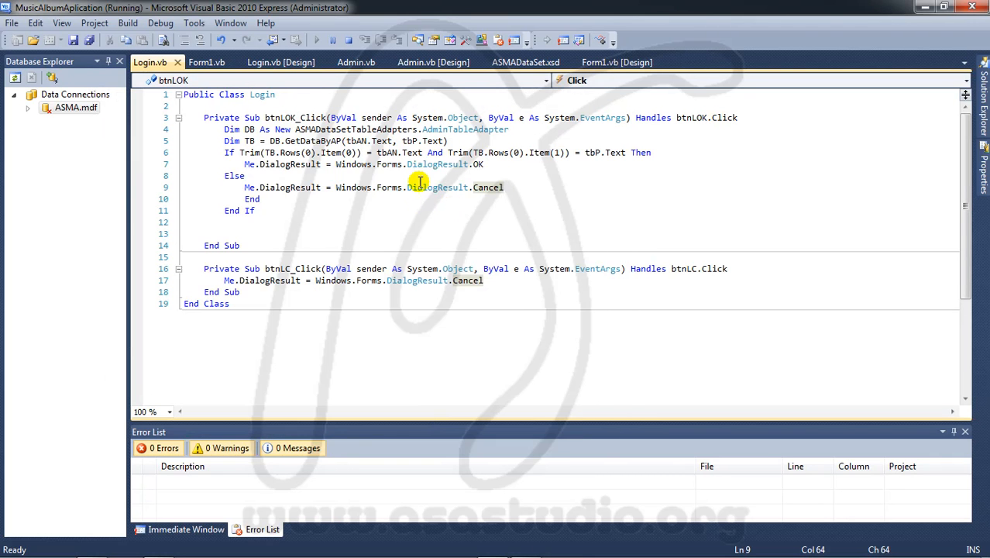
click(331, 40)
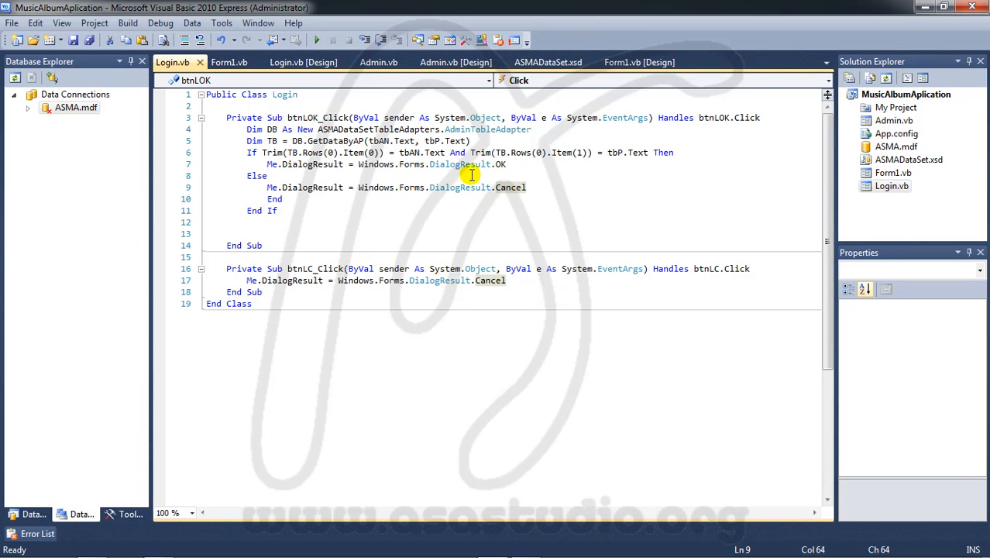
mouse_move(470, 146)
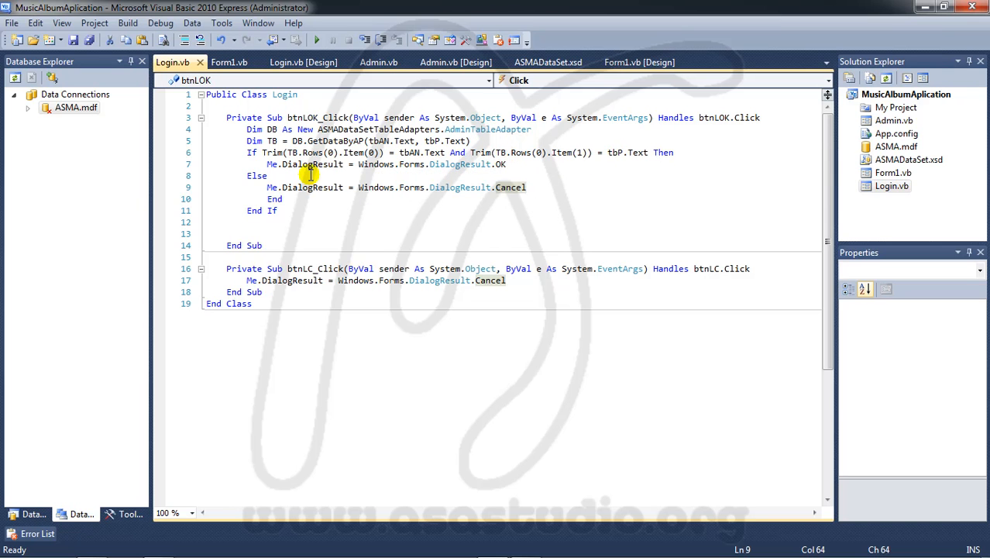
mouse_move(451, 160)
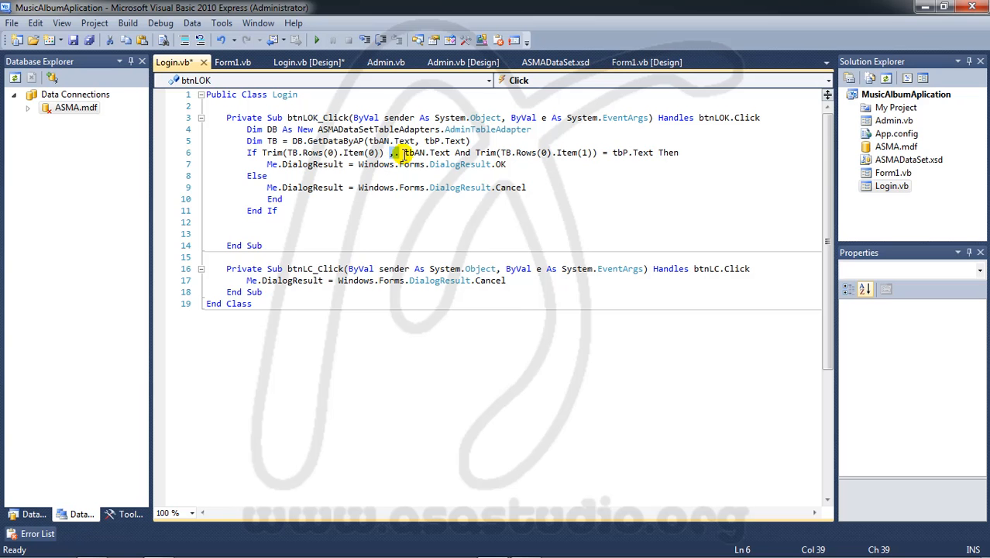
Revert the comparison to <> and the result to DialogResult.Cancel, then run the app.
text(<>)
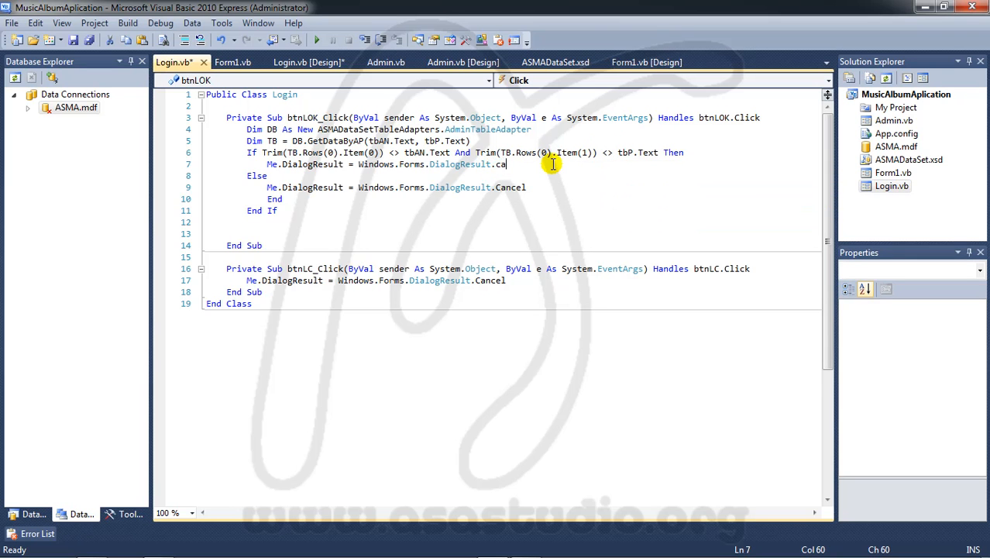
text(ncel)
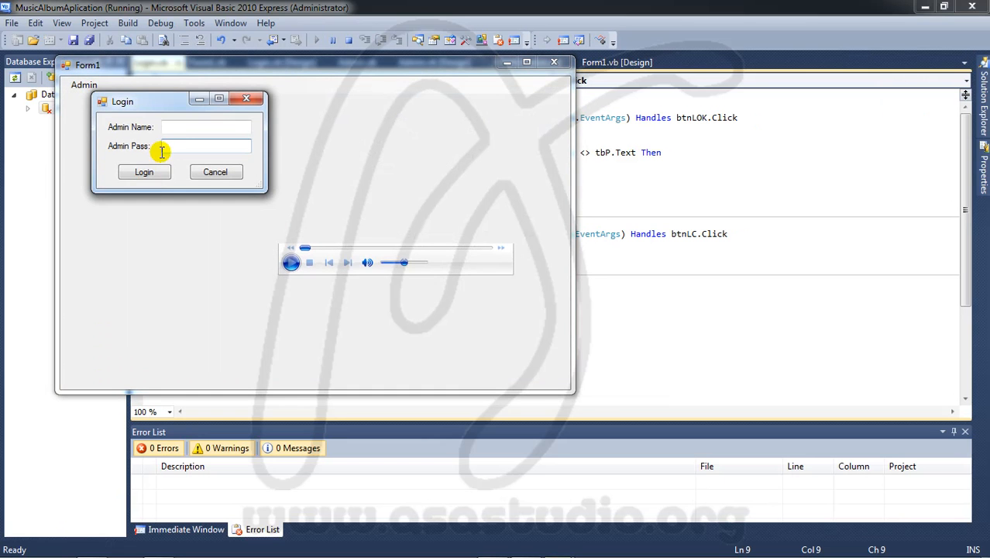
Log in during the test run and close the Admin window that opens.
click(142, 171)
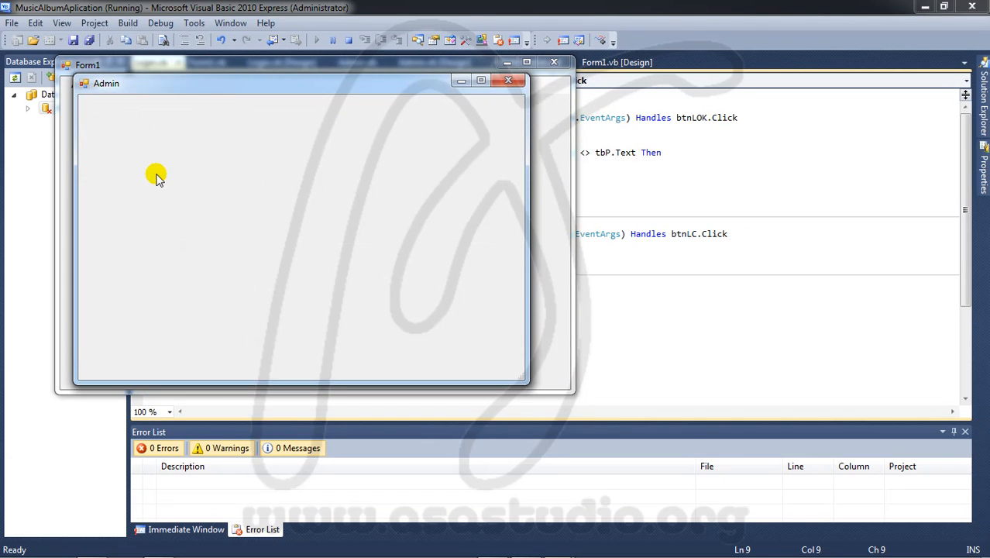
click(508, 80)
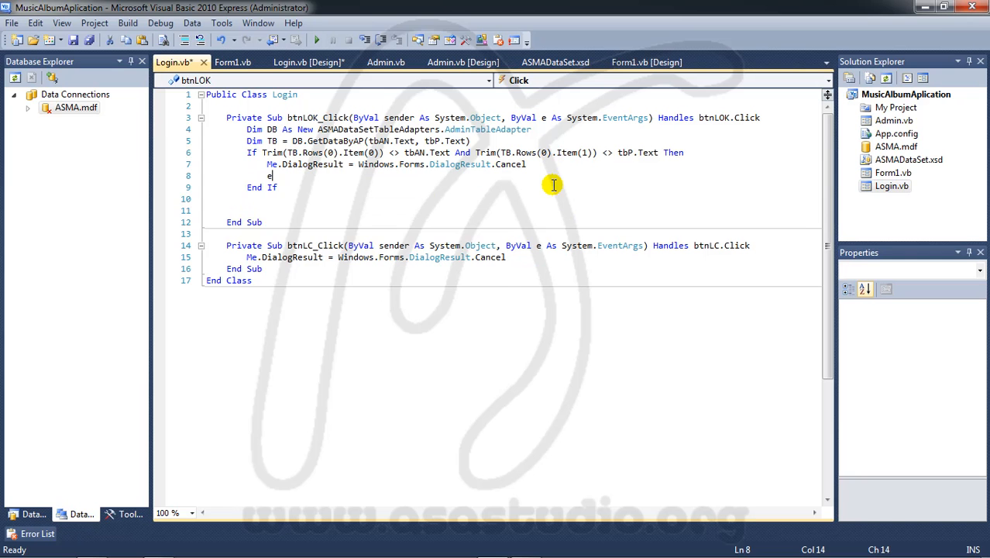
Replace the Cancel line with End and verify with two test runs, closing each window.
text(nd)
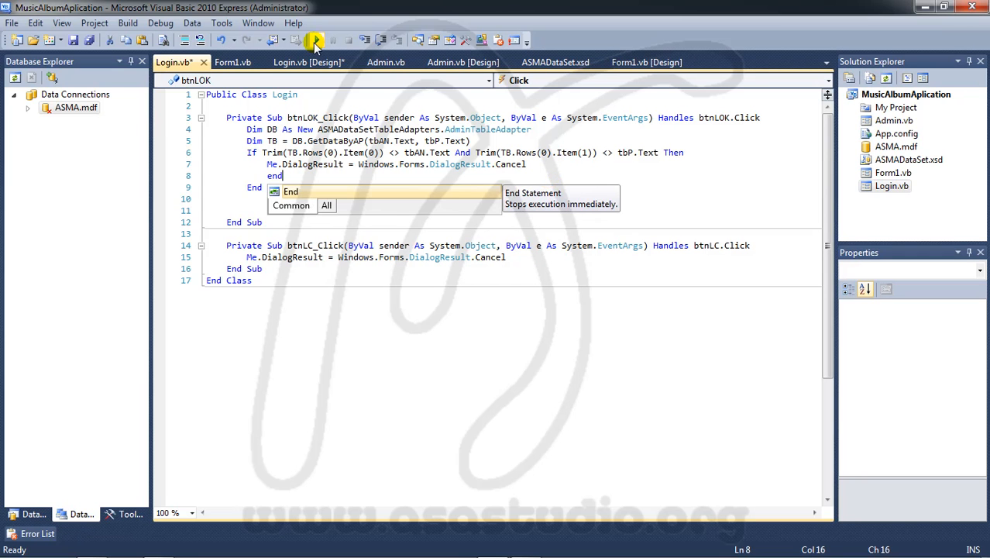
click(316, 40)
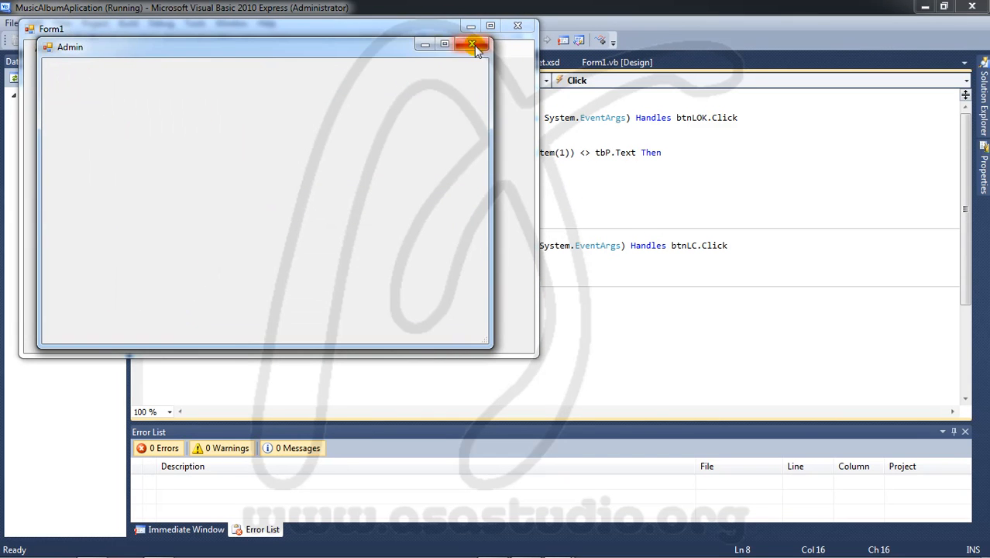
click(474, 44)
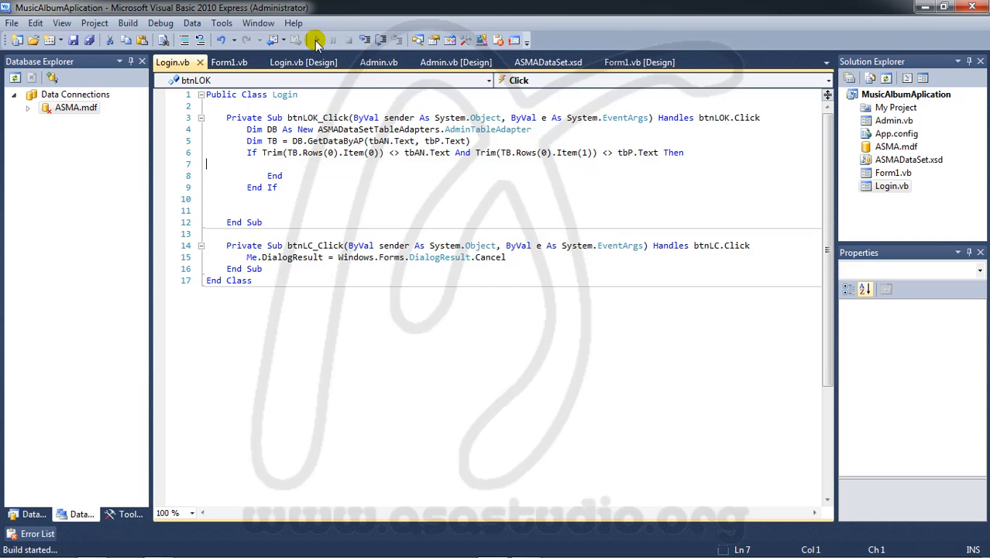
click(316, 41)
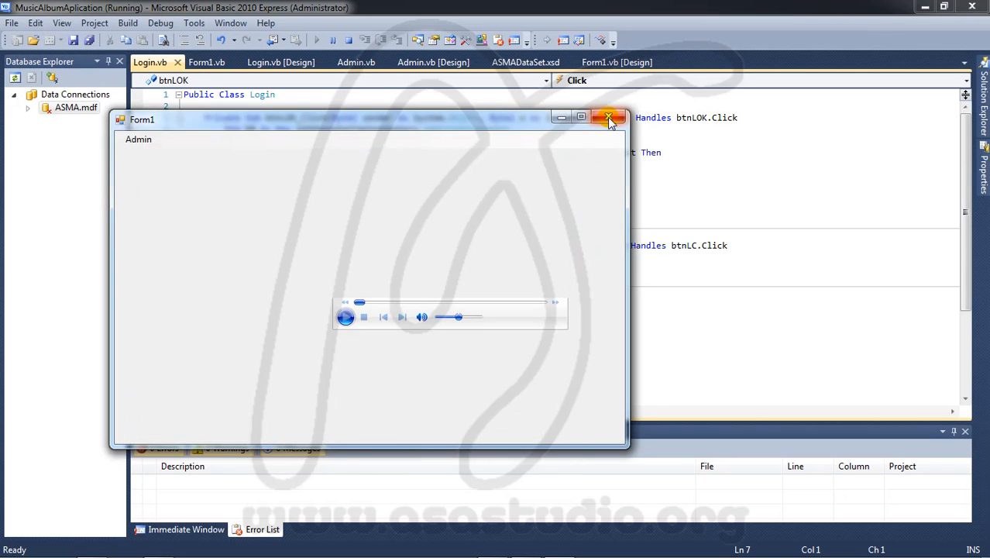
click(609, 117)
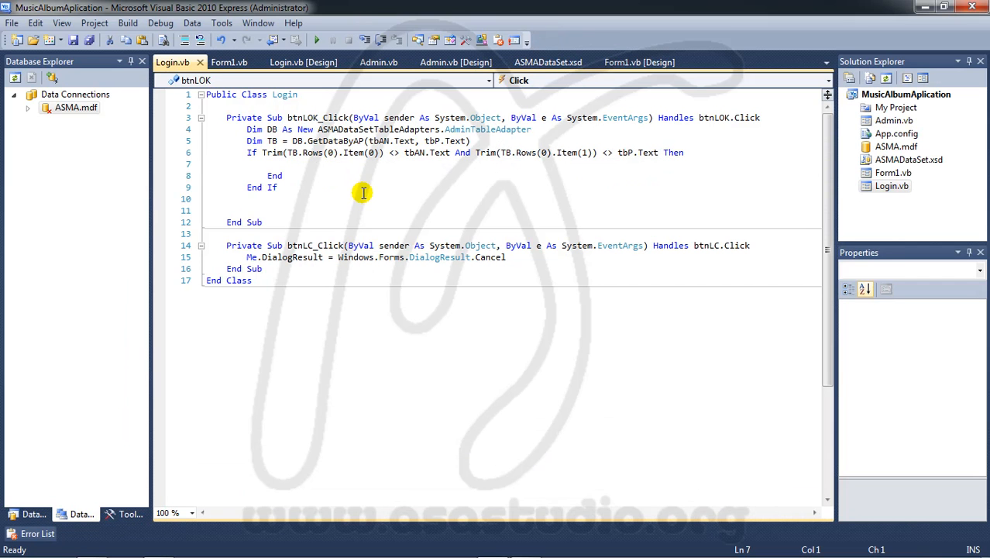
mouse_move(277, 152)
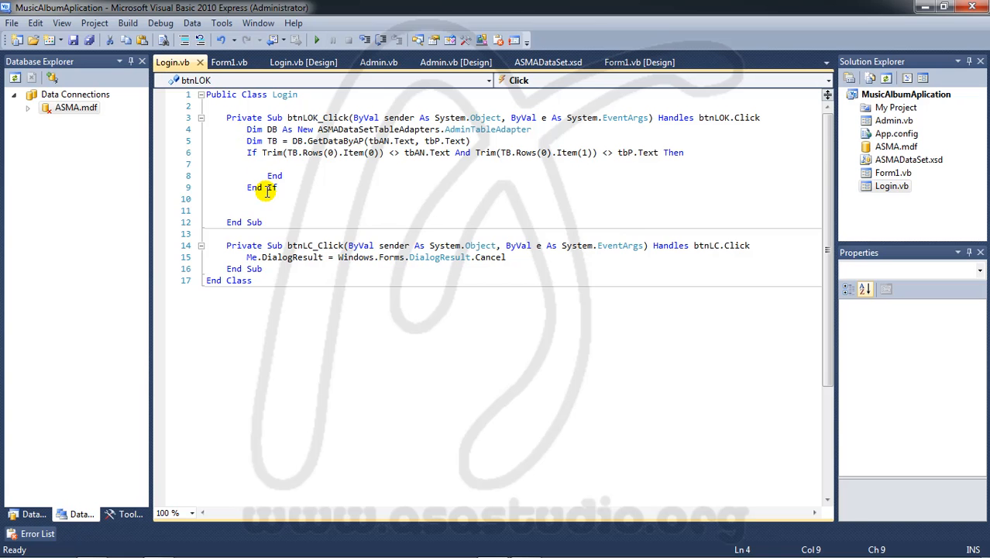
Wrap the login code in Try … Catch ex As Exception … End Try.
text(try)
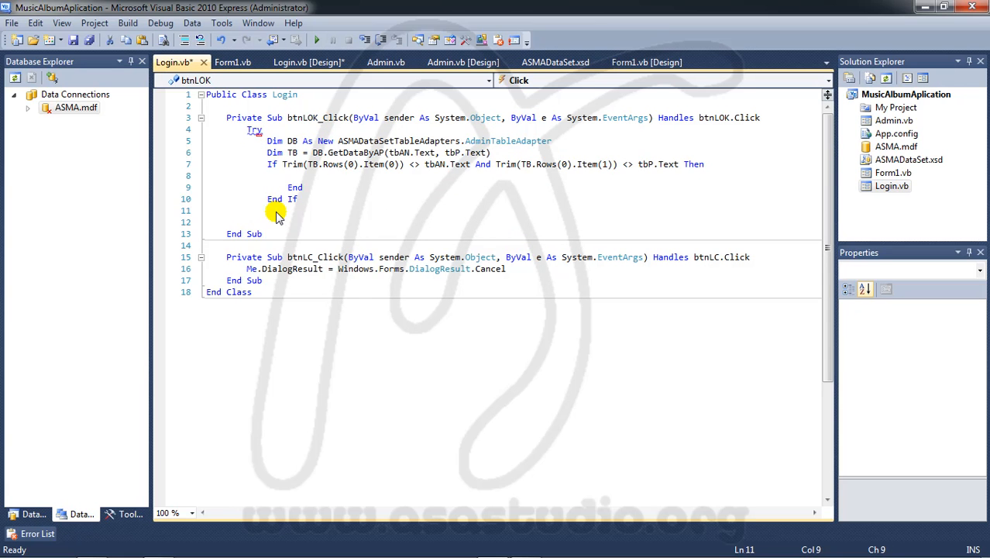
text(catch ex)
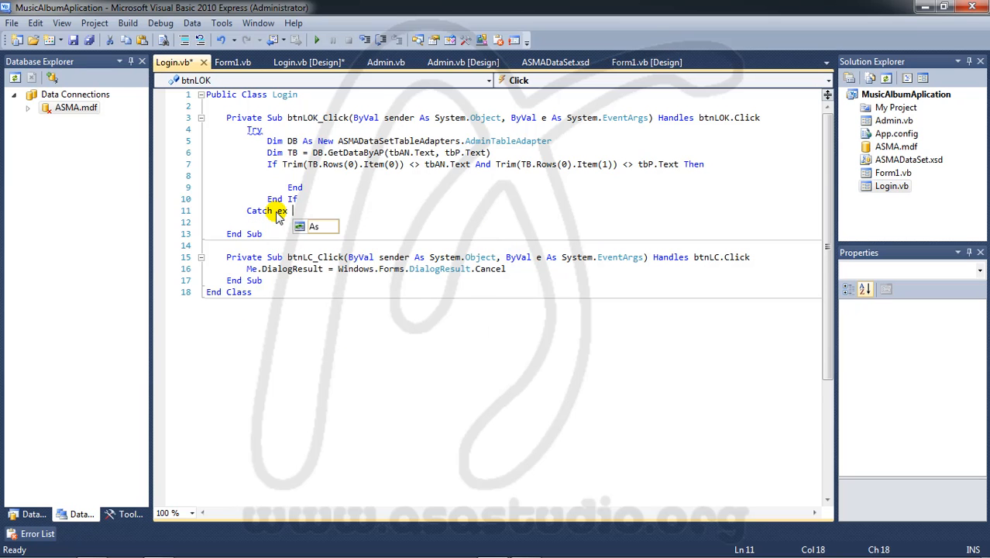
text(As)
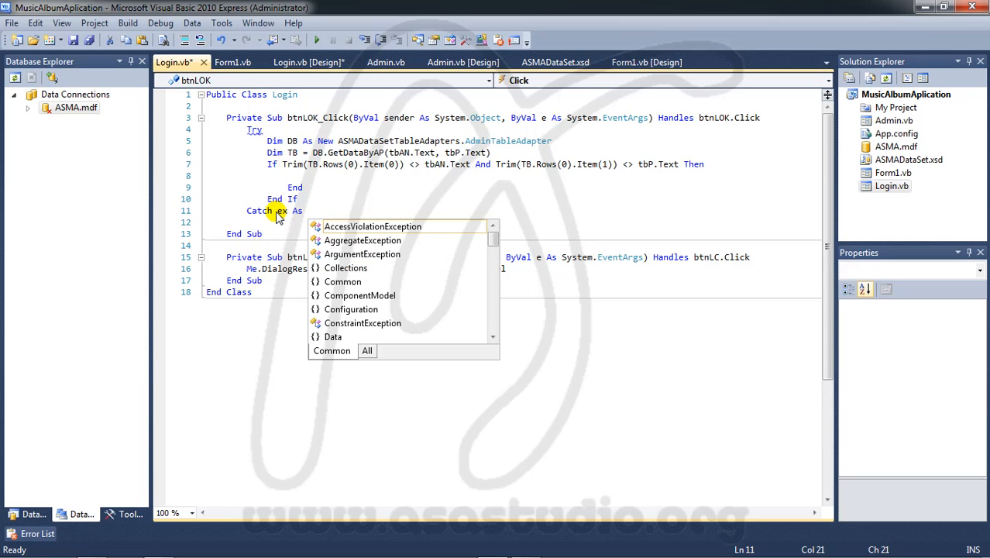
text(ex)
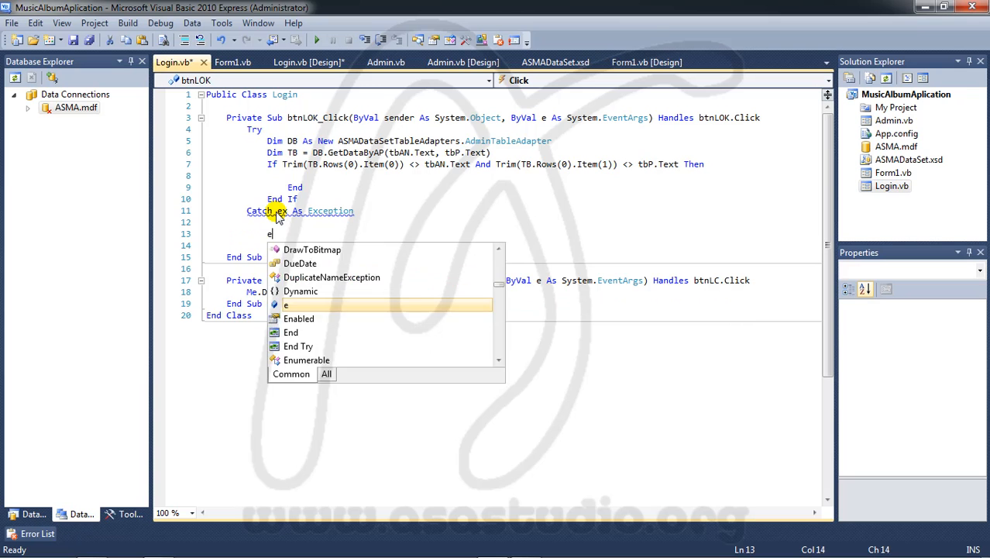
text(nd)
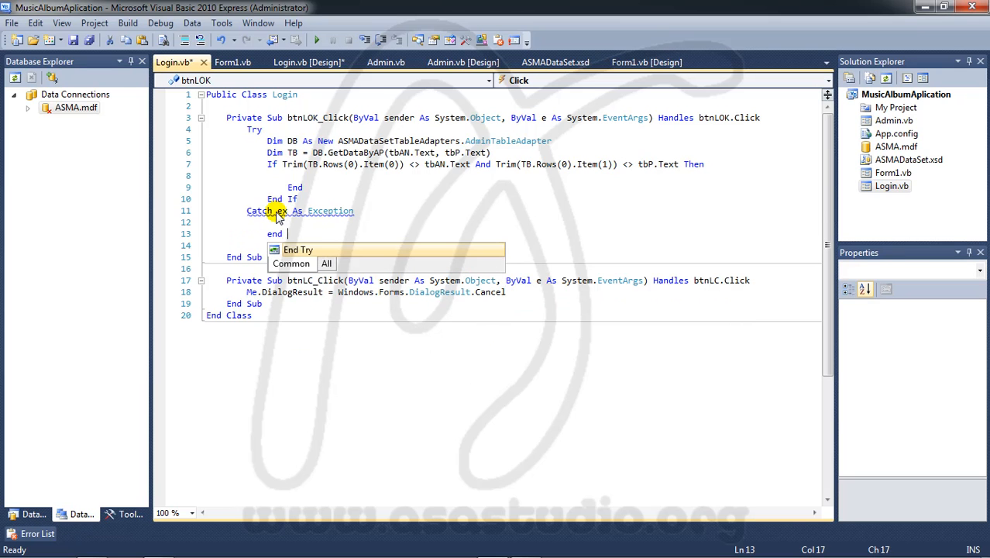
text(t)
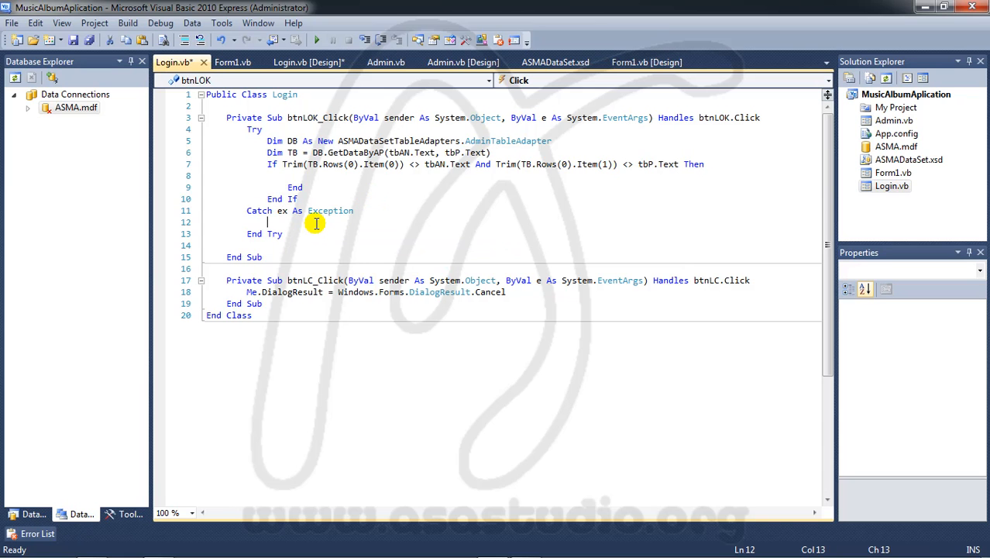
Add a MsgBox with Critical Or OkOnly style and title "ERROR!" in the Catch block.
text(ms)
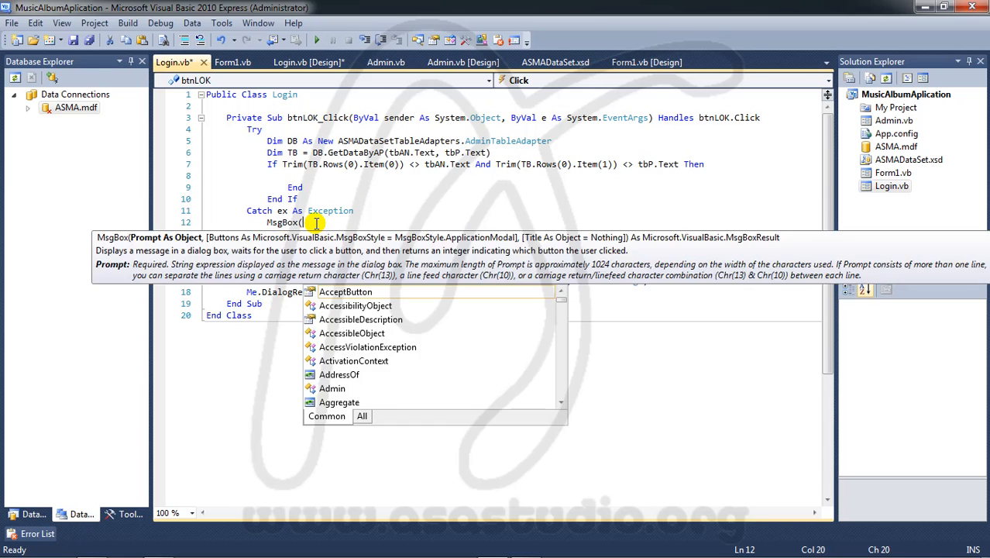
text(,cr)
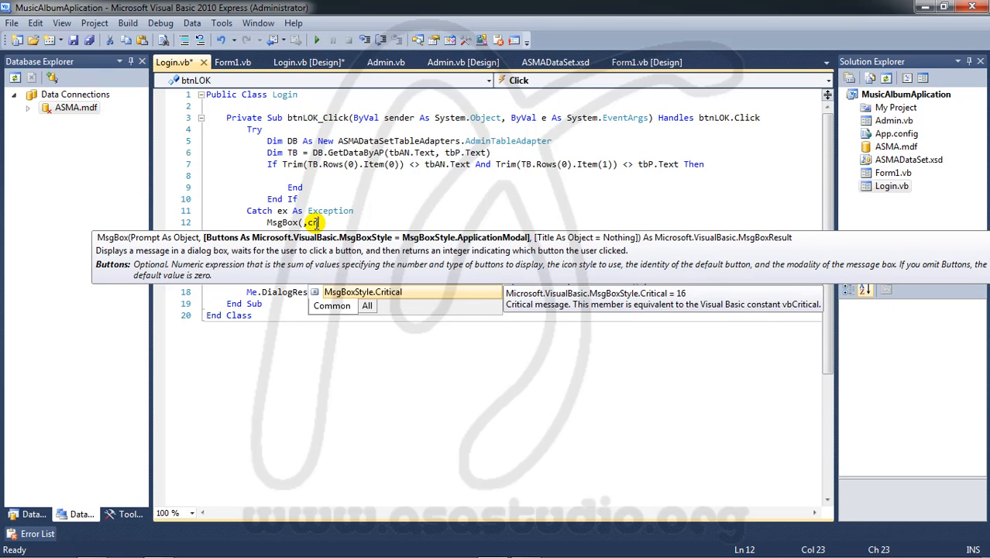
text(MsgBoxStyle.Critical o)
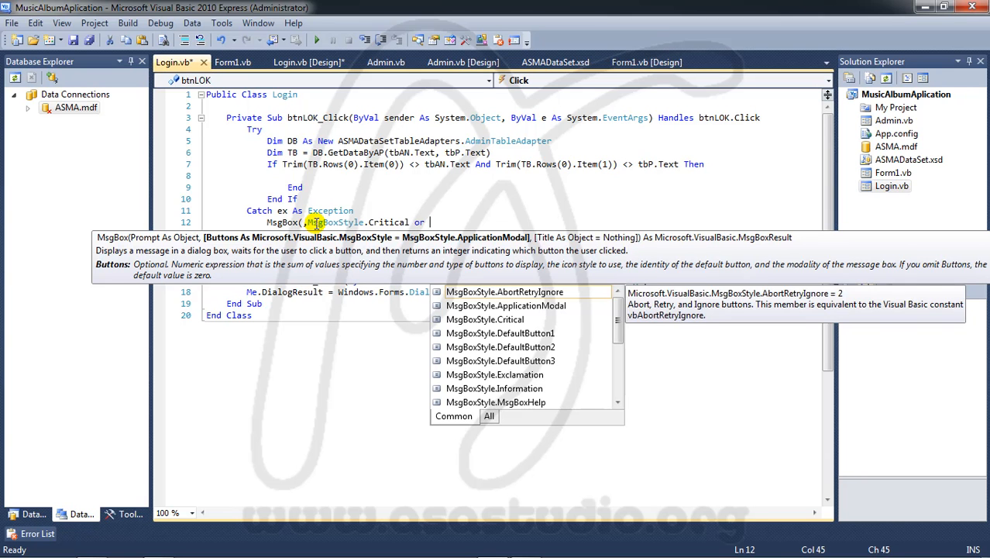
text(ok)
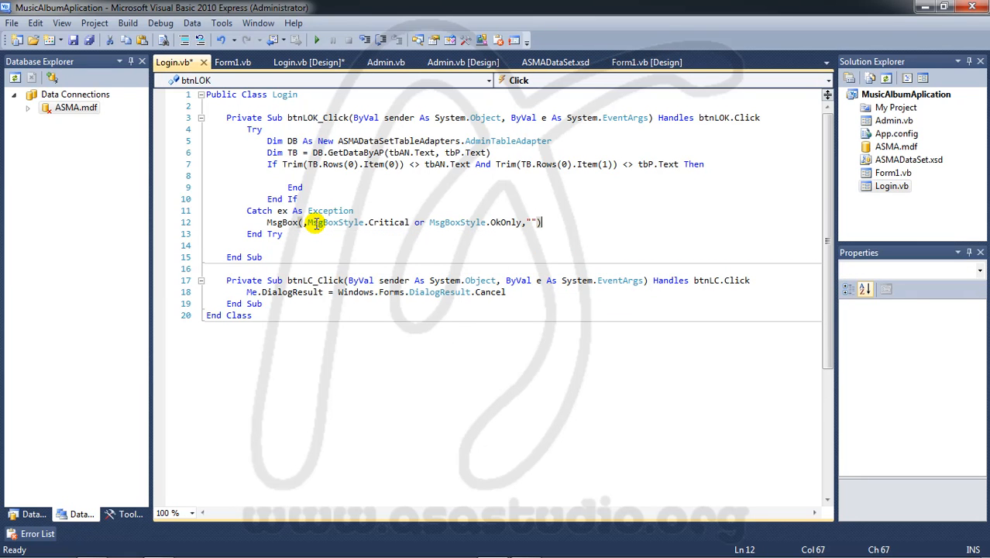
text(E)
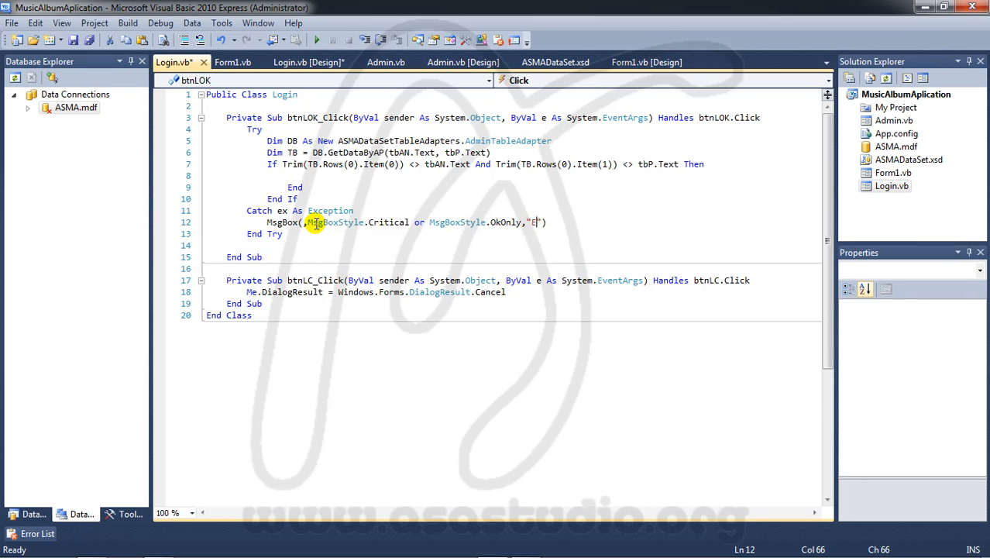
text(RROR)
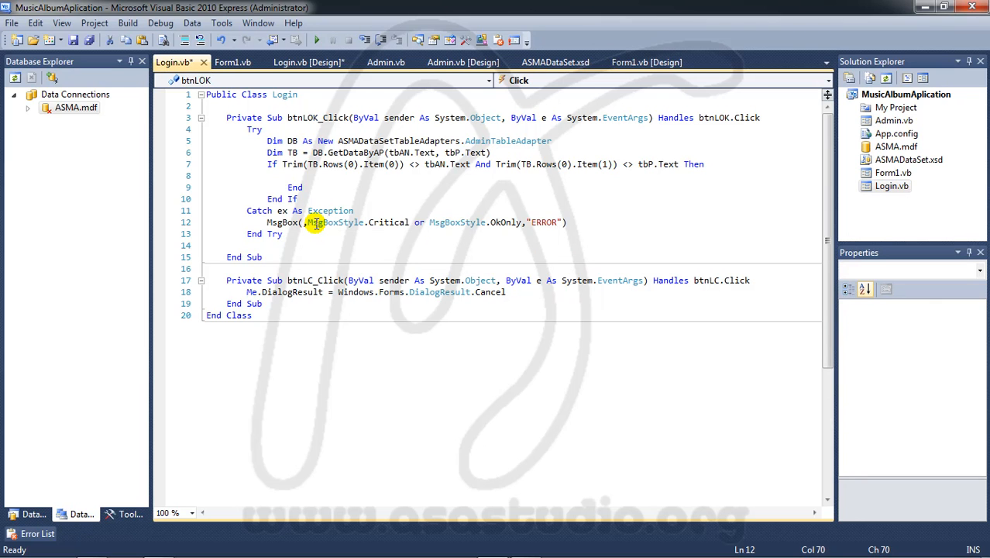
text(!)
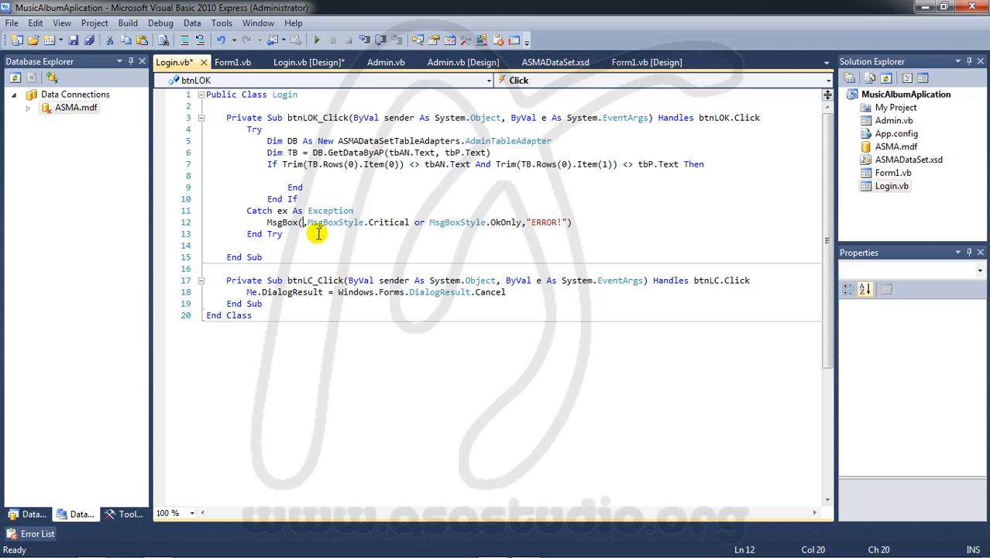
Write the message text "You must type a right User Name and Password!!!".
text(Y)
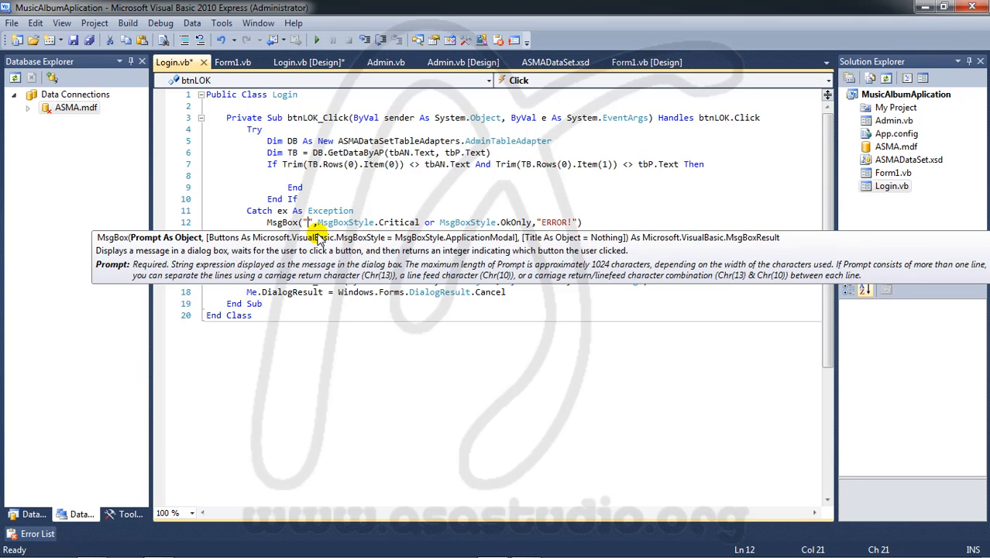
text(You mus)
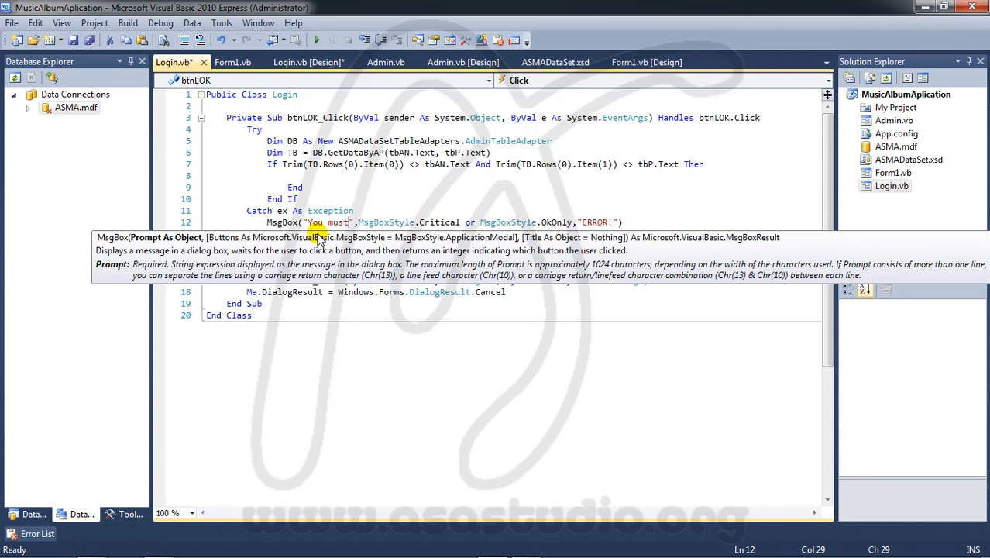
text(type a right)
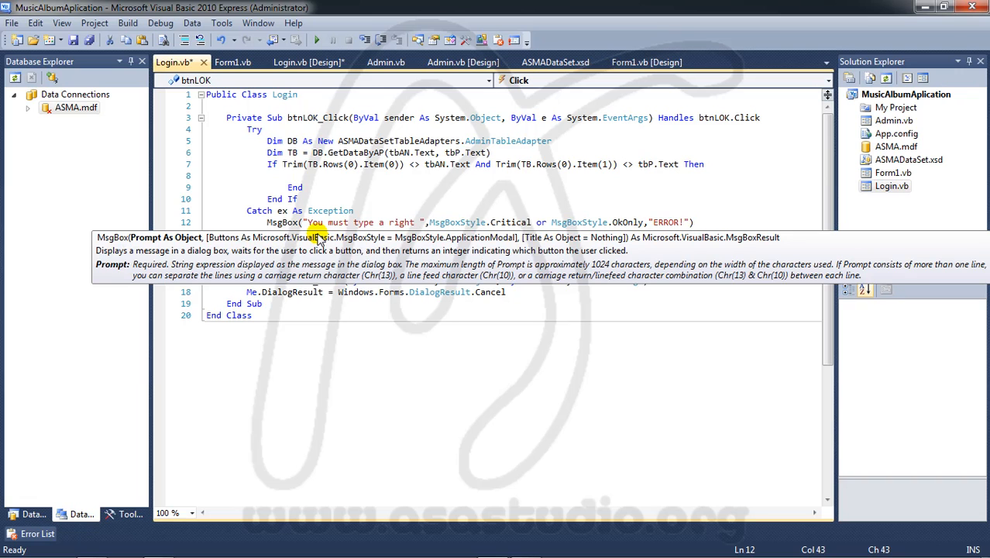
text(User Name)
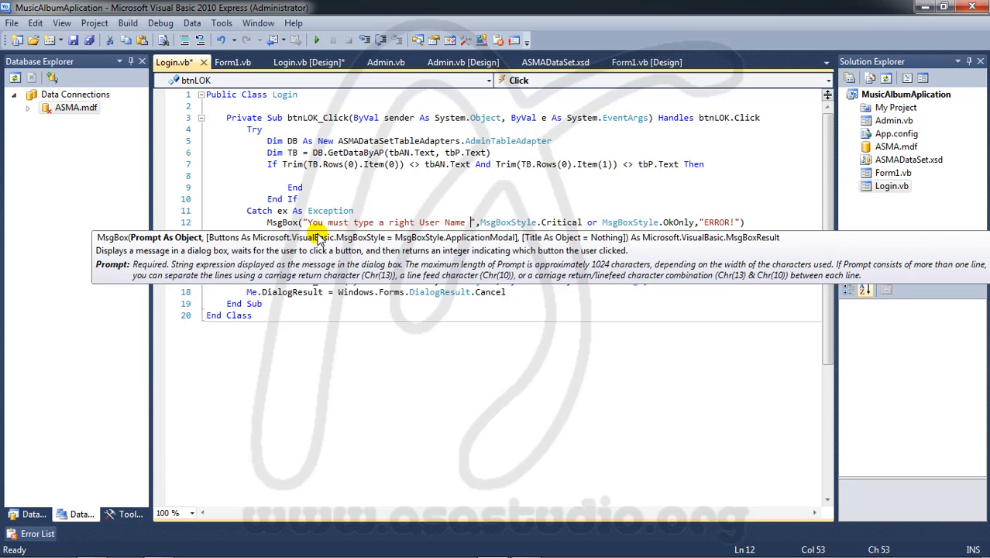
text(and)
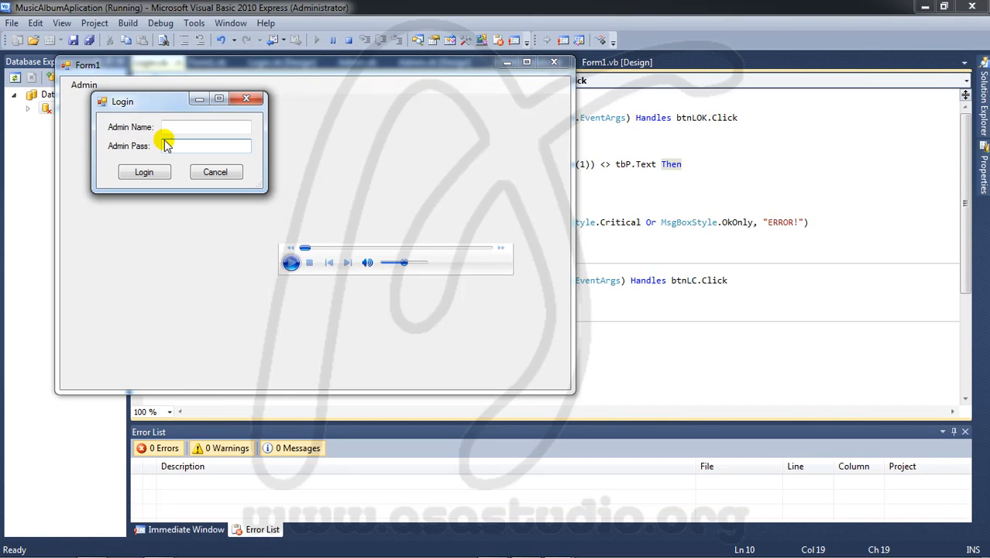
click(143, 170)
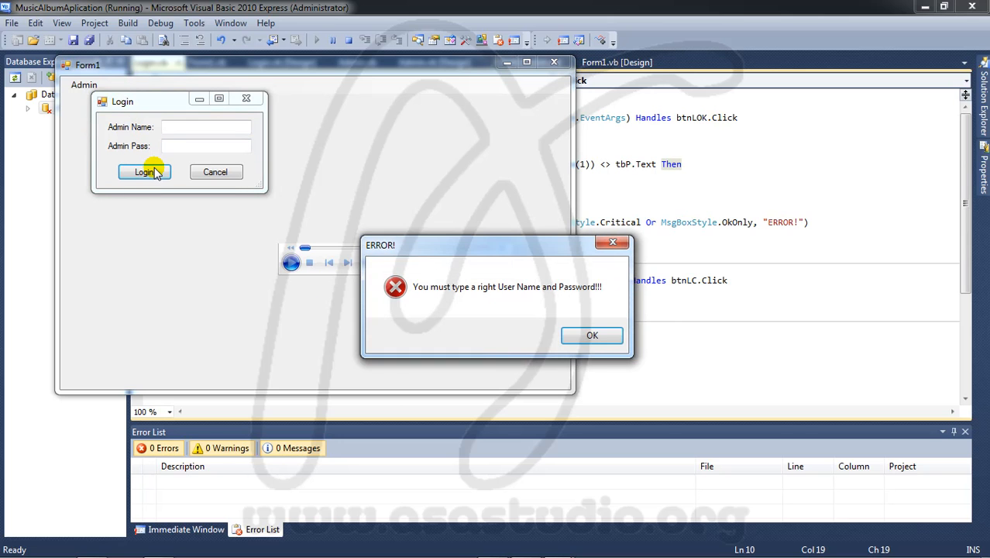
click(592, 335)
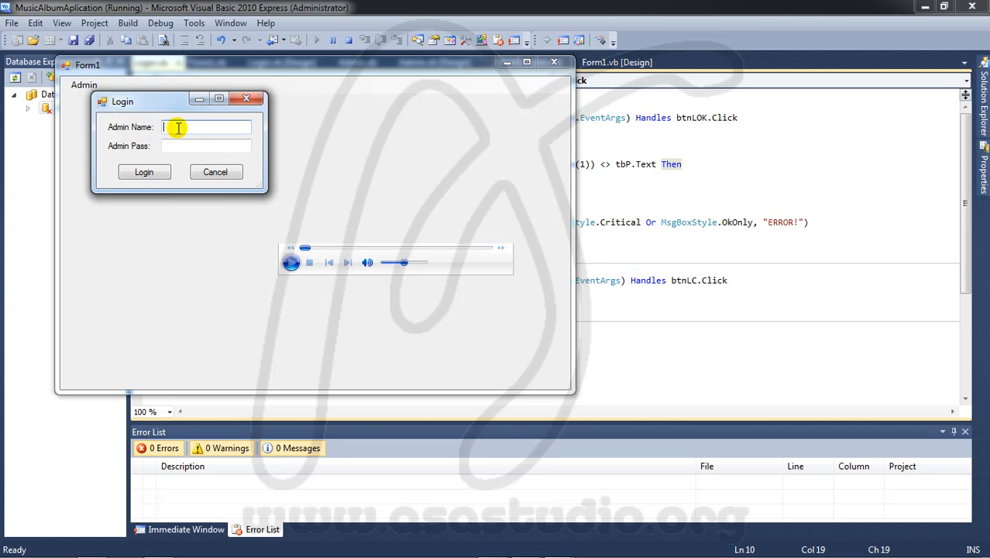
text(Admi)
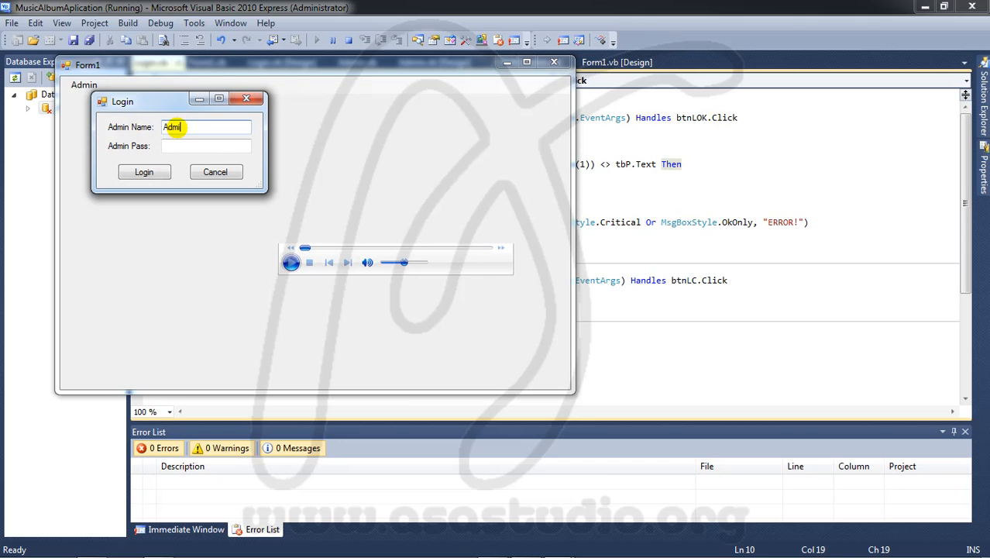
click(204, 145)
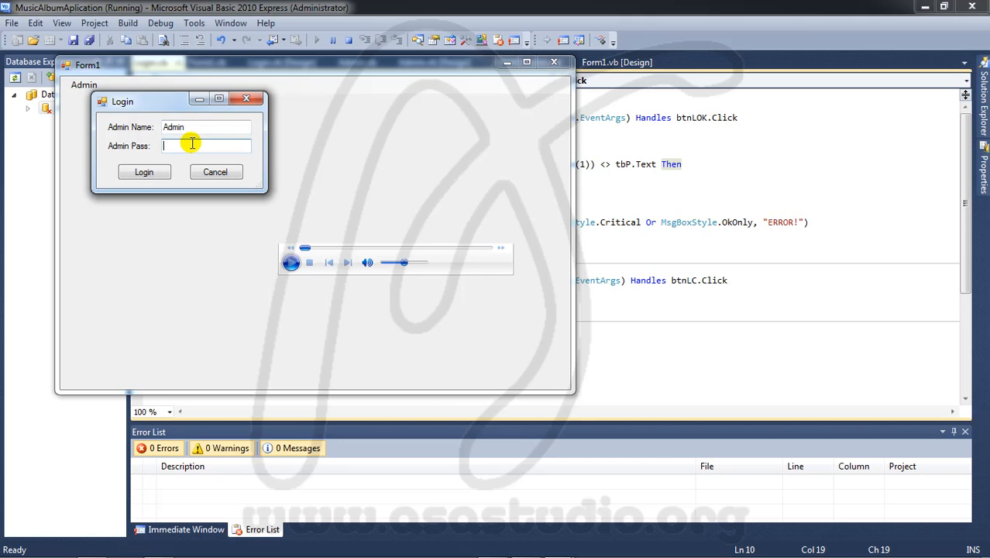
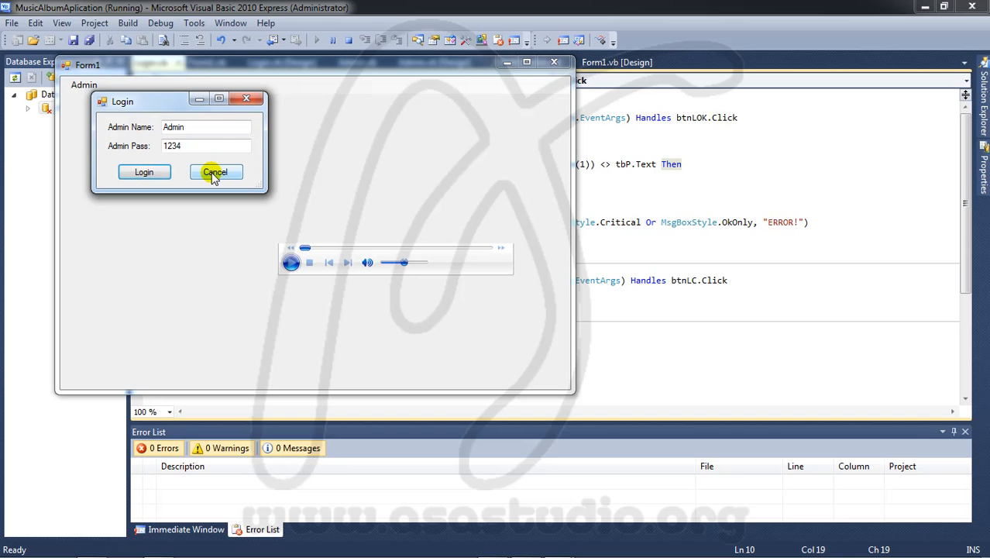
click(216, 170)
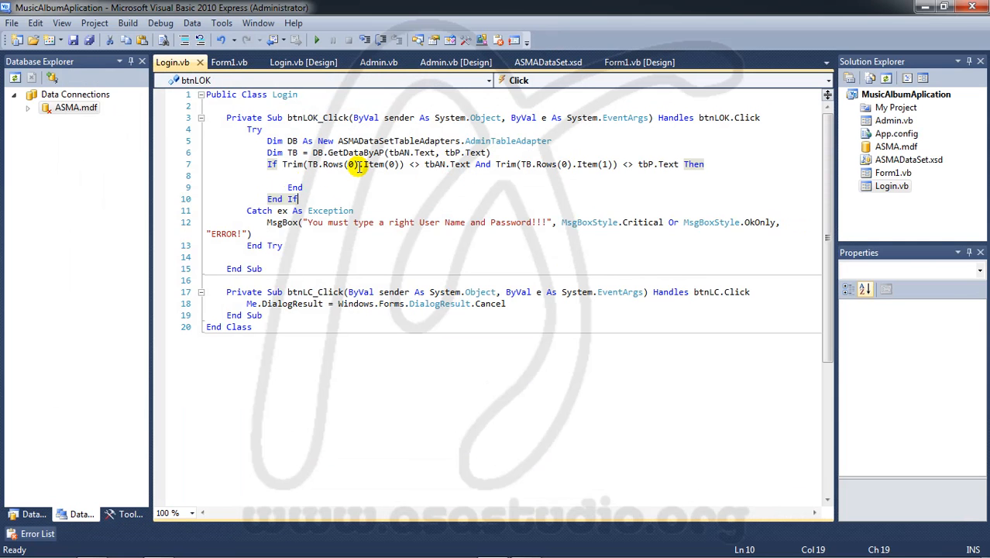
mouse_move(409, 164)
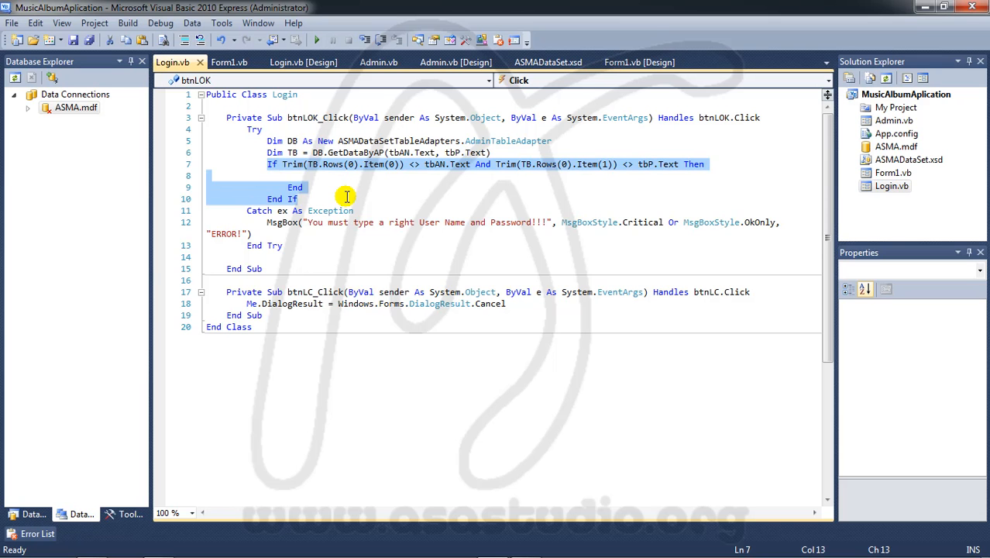
Set Me.DialogResult = Windows.Forms.DialogResult.OK in the Try block and start the app.
text(me)
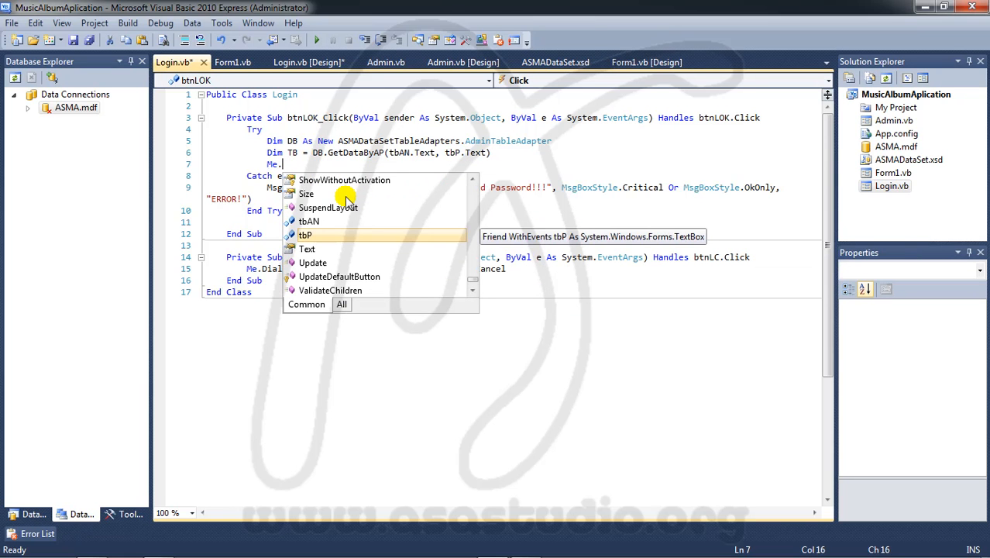
text(di)
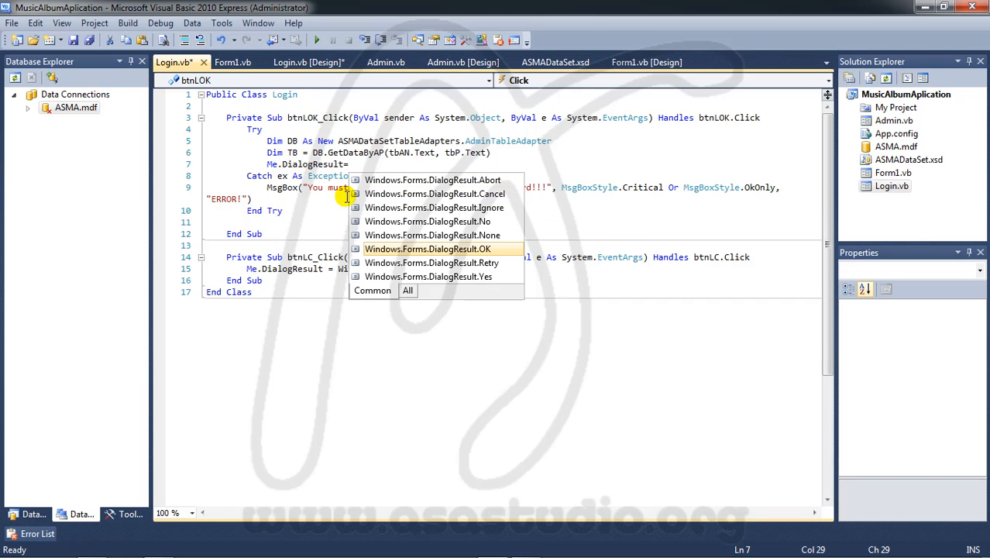
double_click(428, 247)
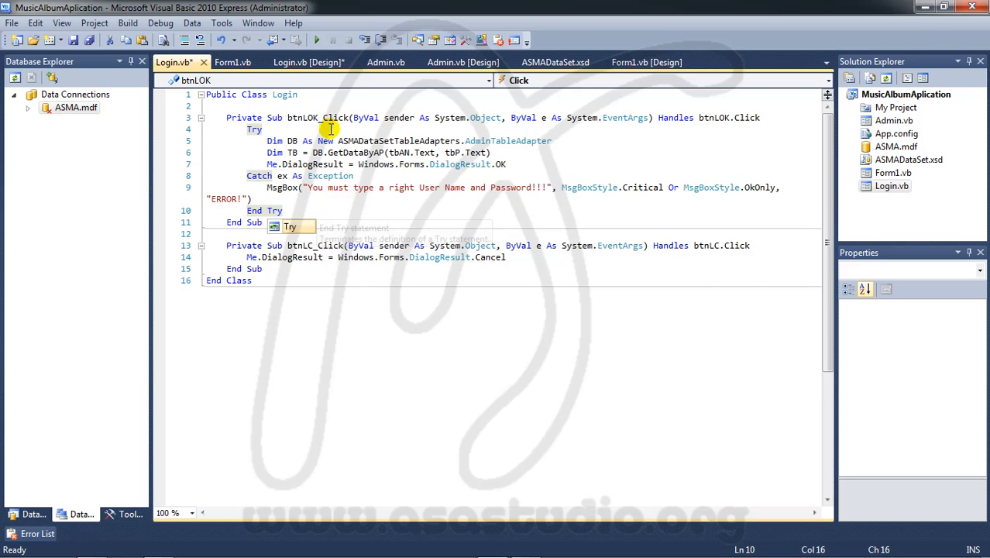
click(316, 40)
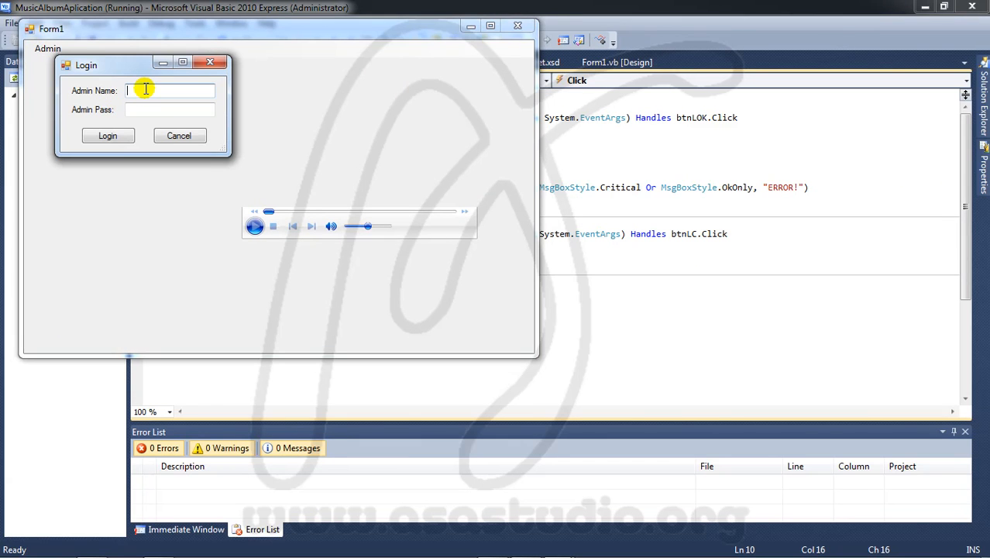
Log in as Admin, view the empty Admin form, and close it.
text(Admin)
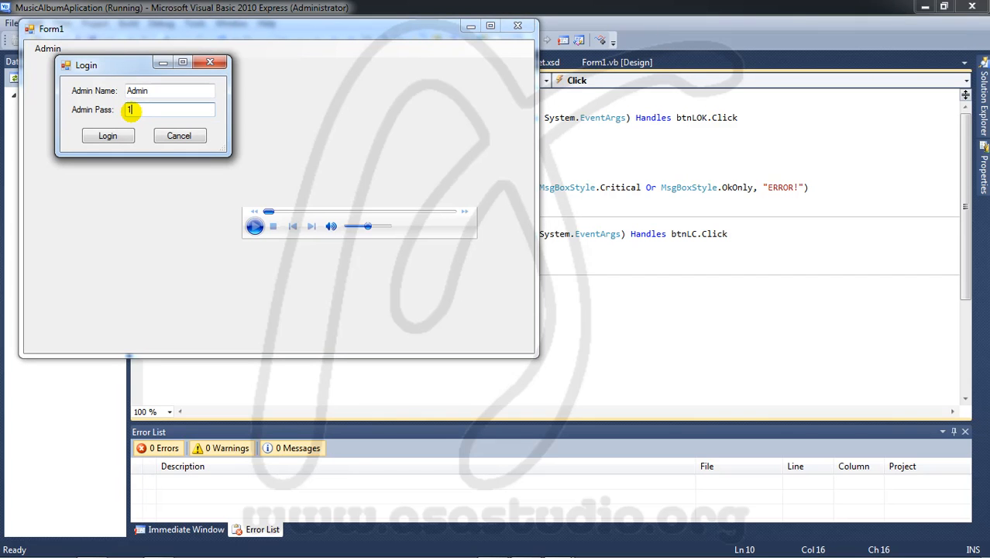
click(109, 137)
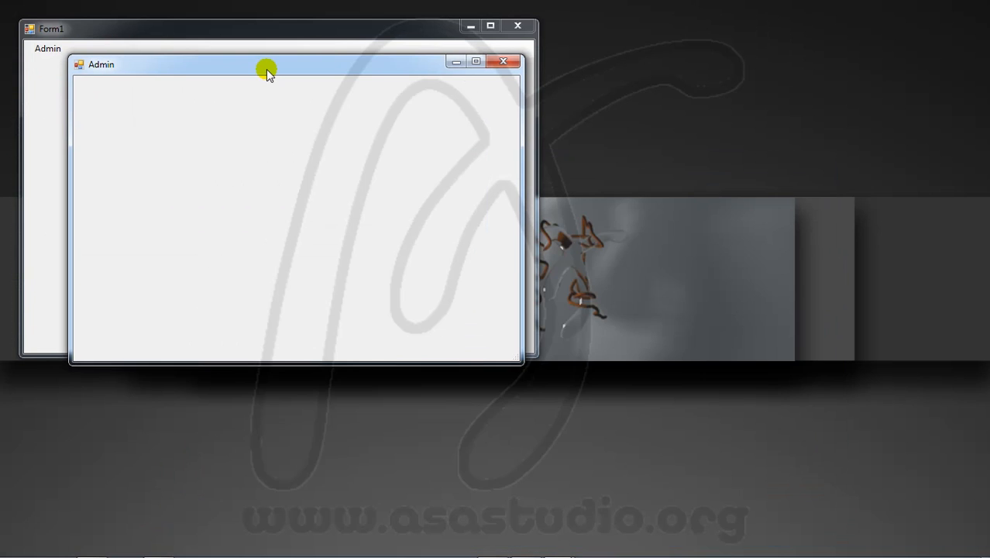
mouse_move(457, 106)
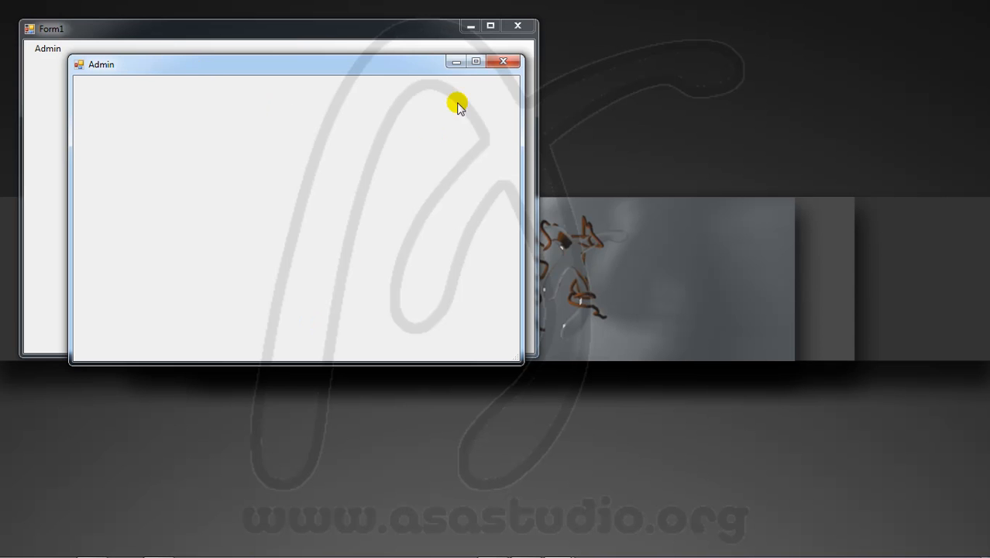
click(501, 62)
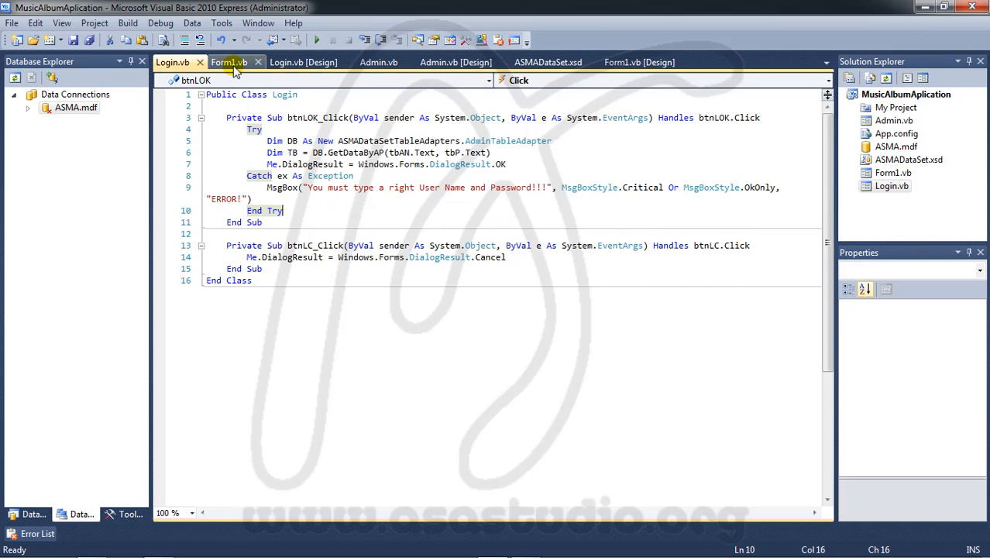
Add a label reading 'Add A New Album' to the Admin form in the designer.
click(378, 62)
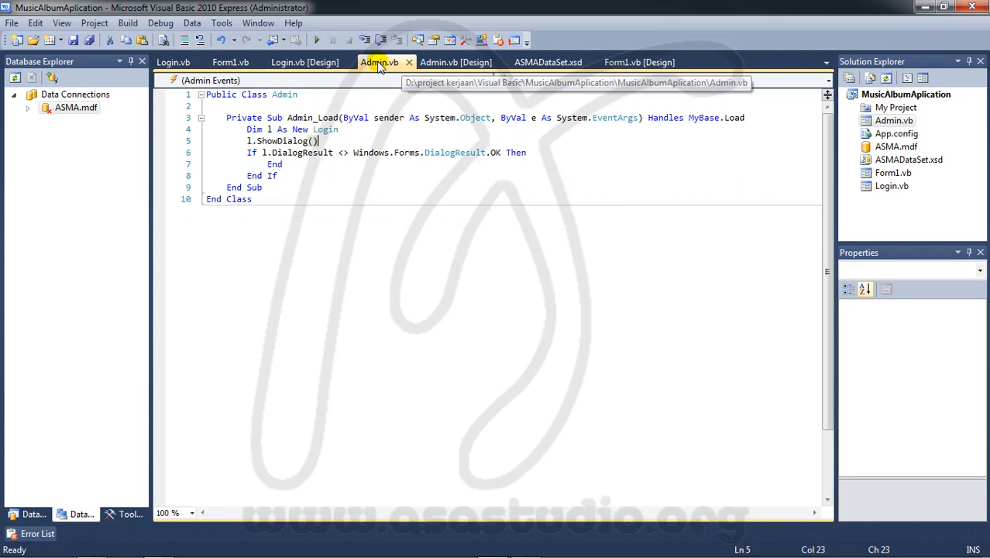
click(455, 62)
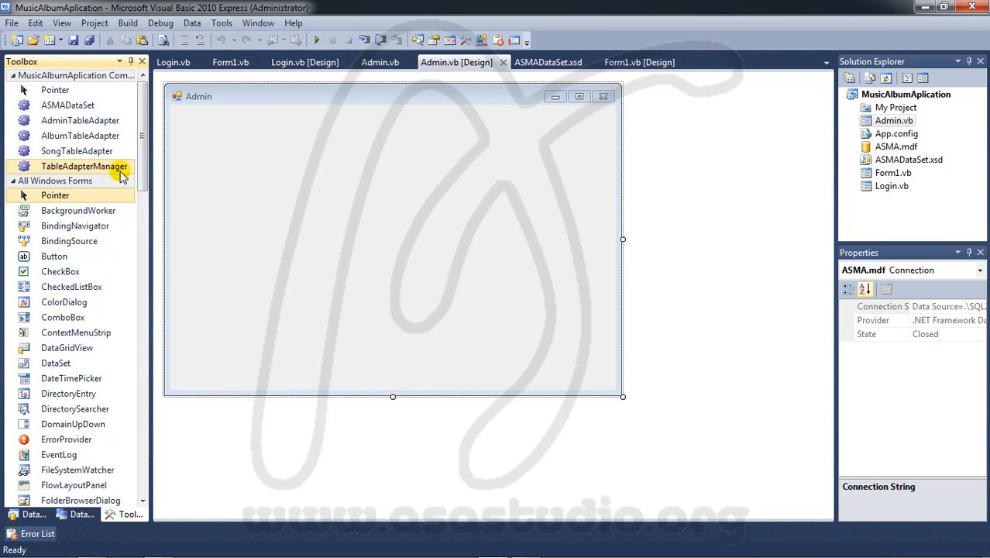
scroll(down, 3)
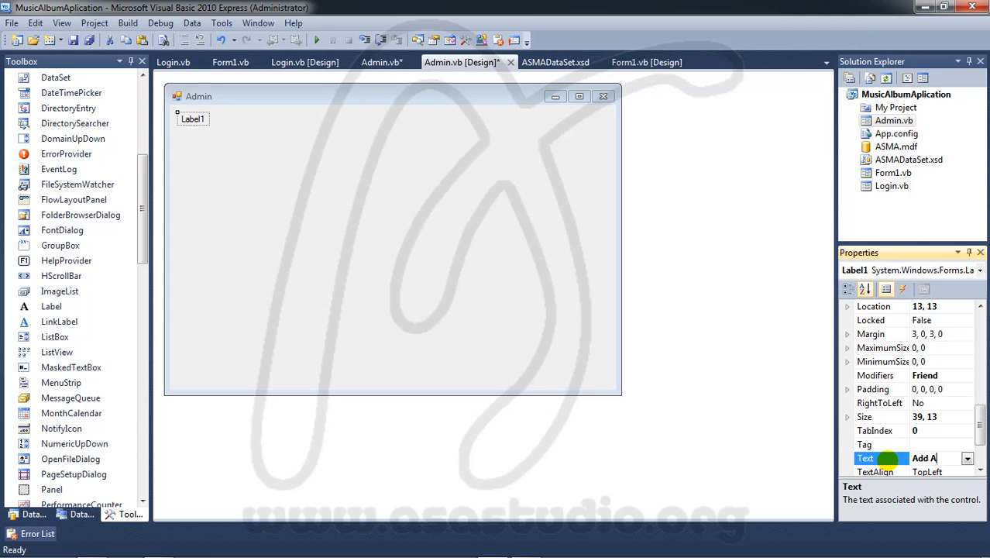
text(New)
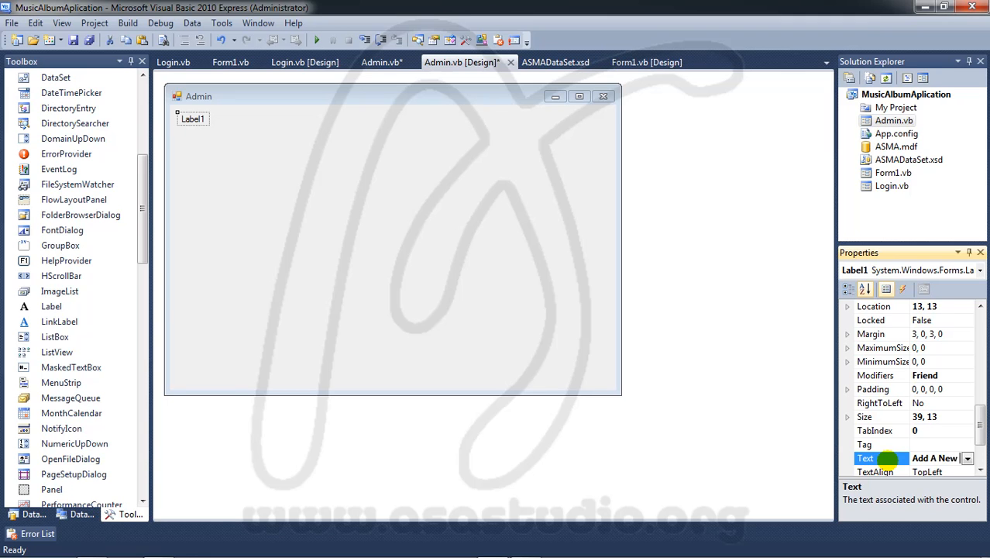
text(New Album)
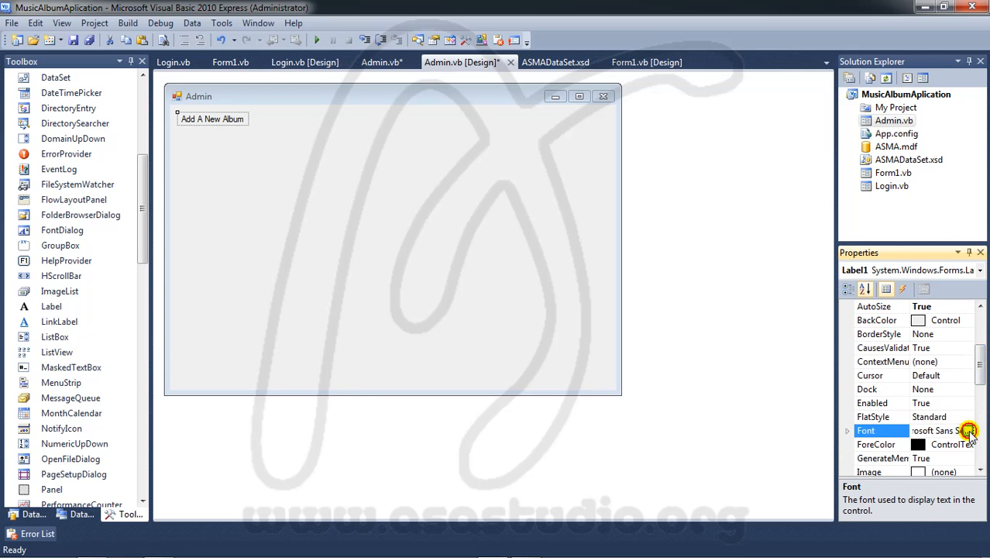
Give the heading label a larger font size via the Font dialog.
click(968, 431)
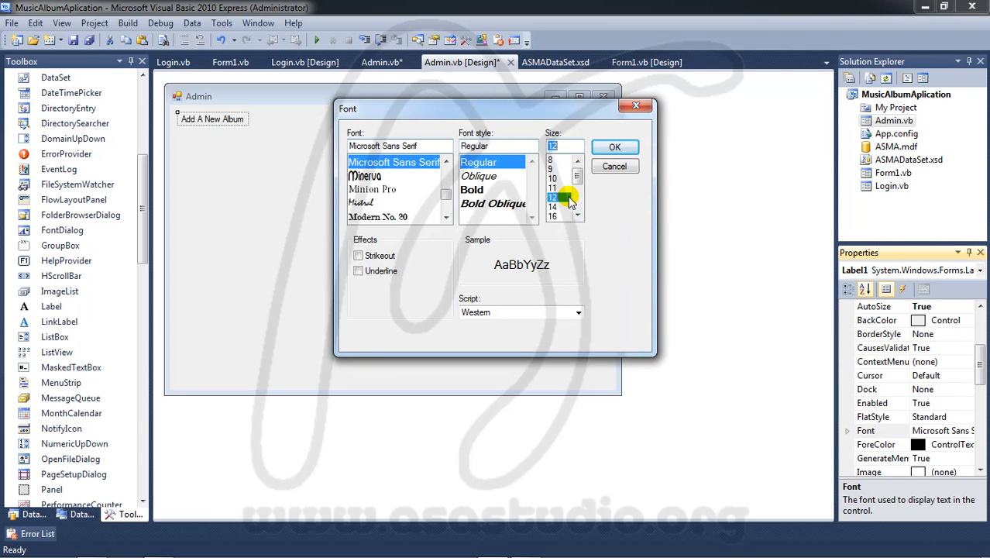
click(614, 146)
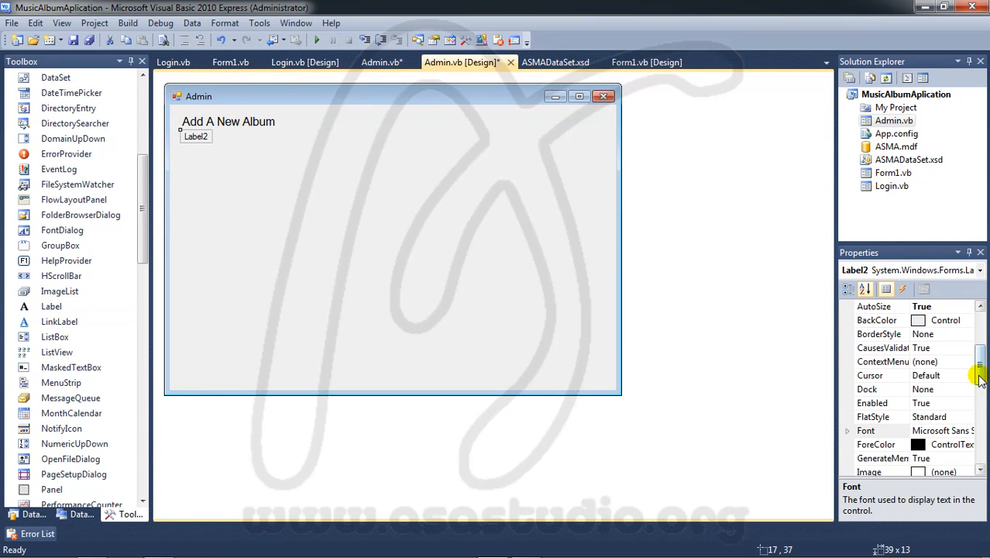
Set the new label's Text to 'Album Title:'.
scroll(down, 3)
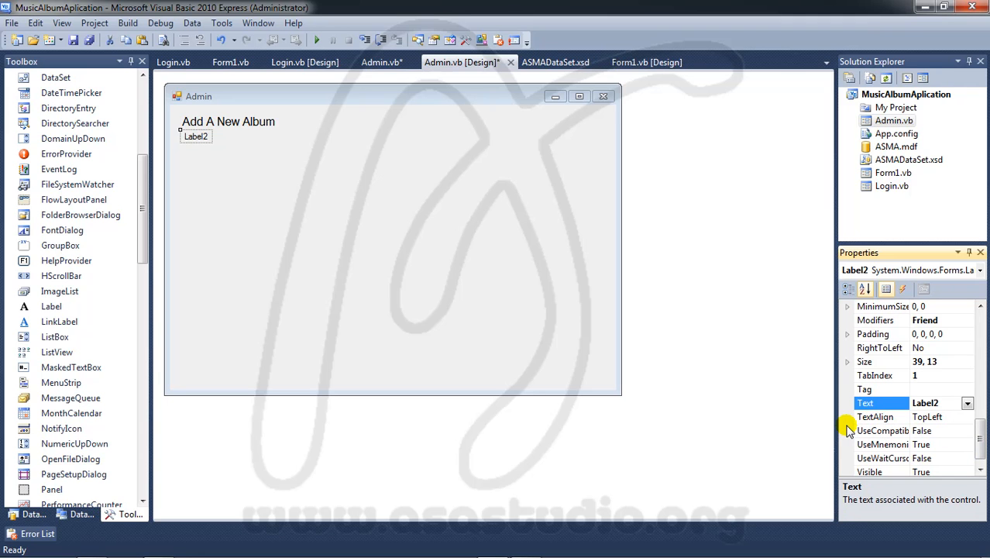
text(Album Tit)
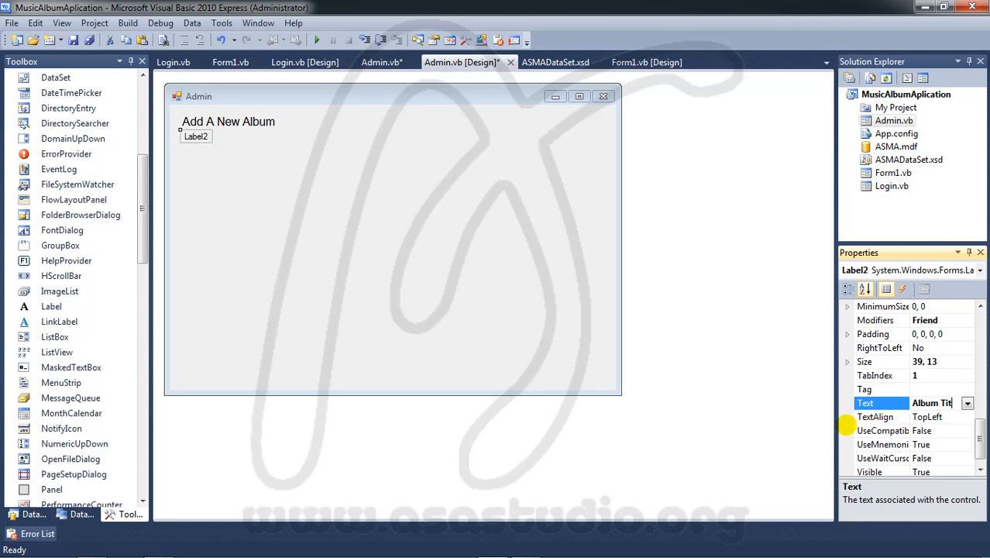
text(e:)
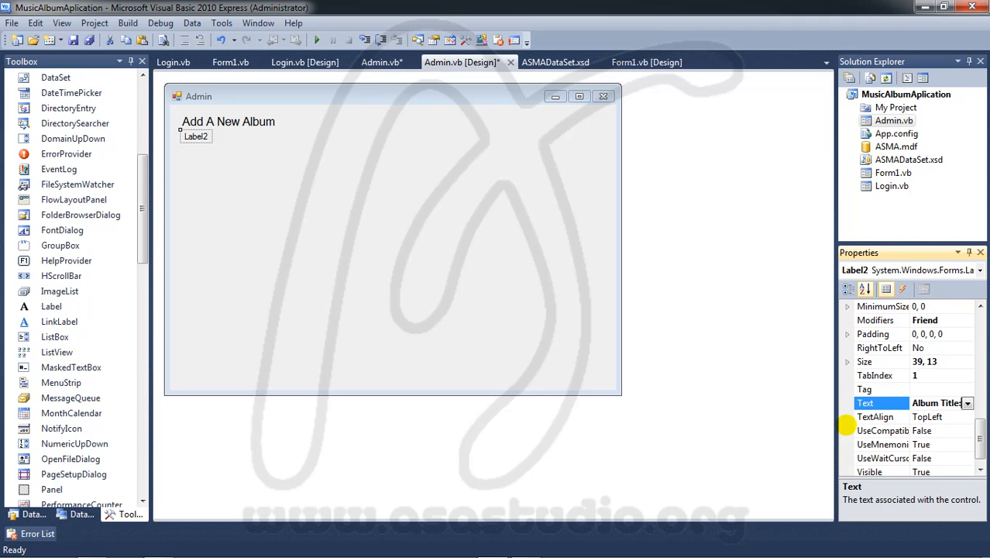
text(Album Title:)
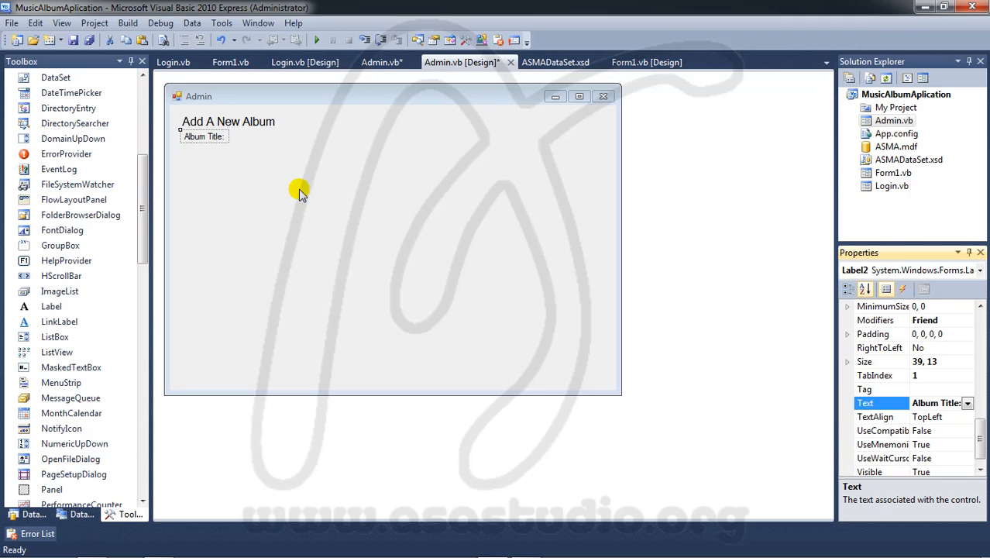
scroll(down, 3)
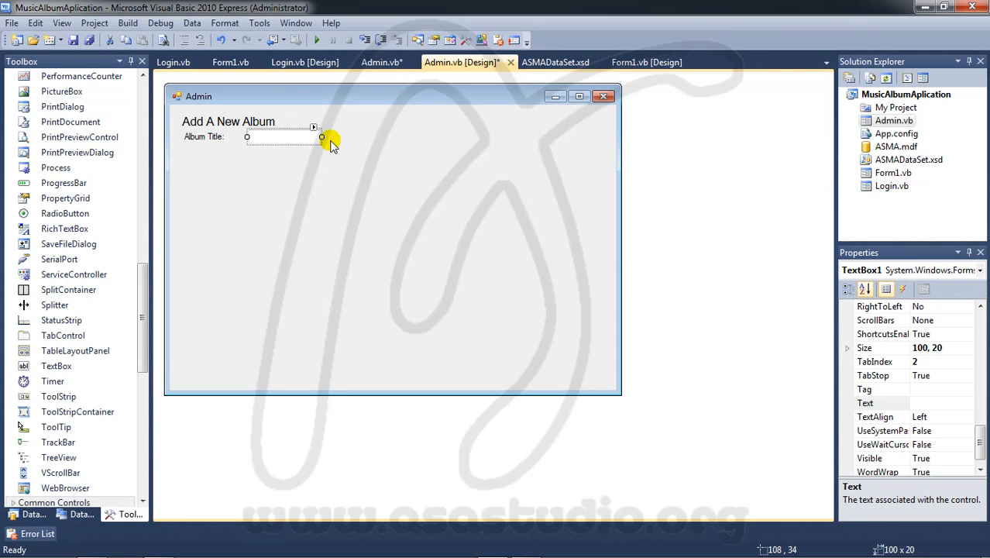
Widen the Album Title textbox and name it tbAAT.
drag(321, 136, 339, 136)
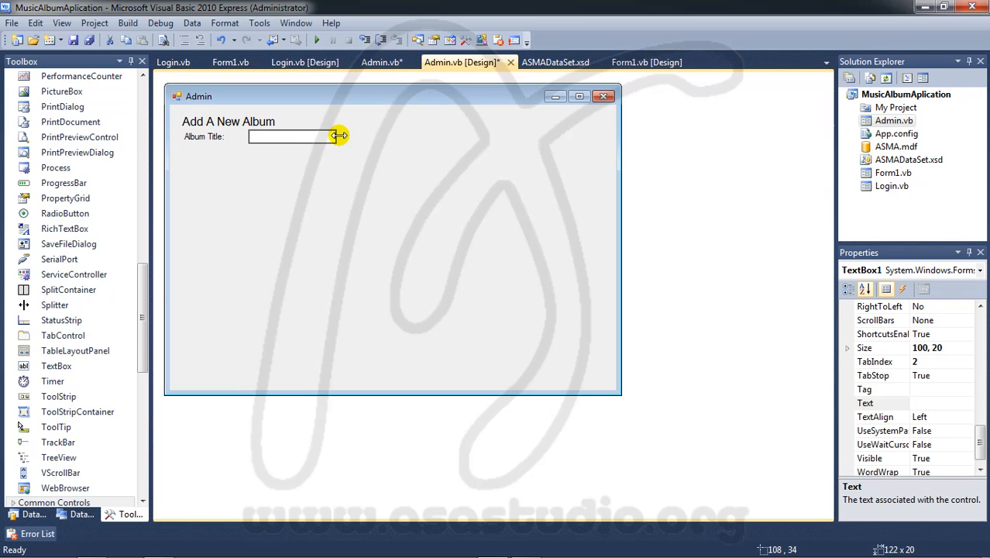
drag(339, 136, 341, 136)
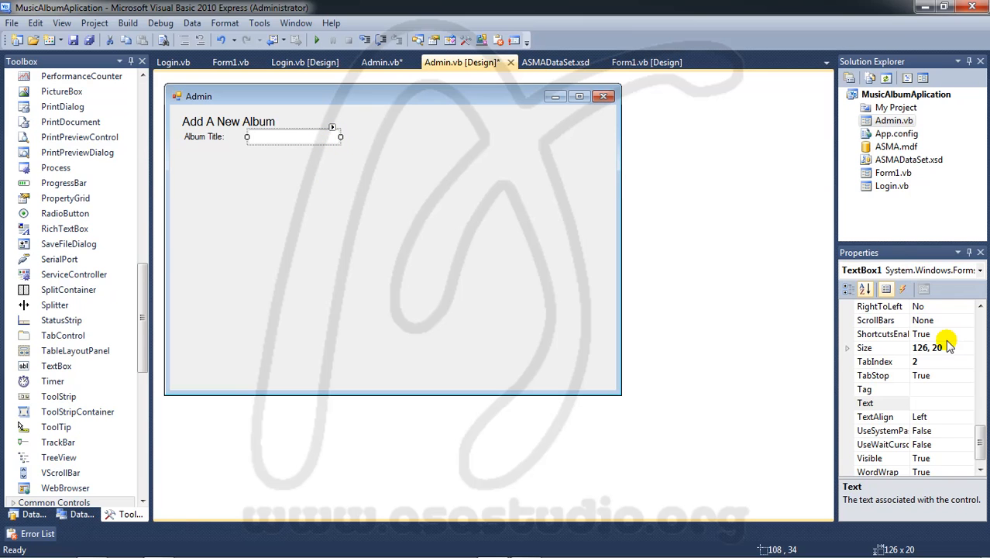
click(978, 297)
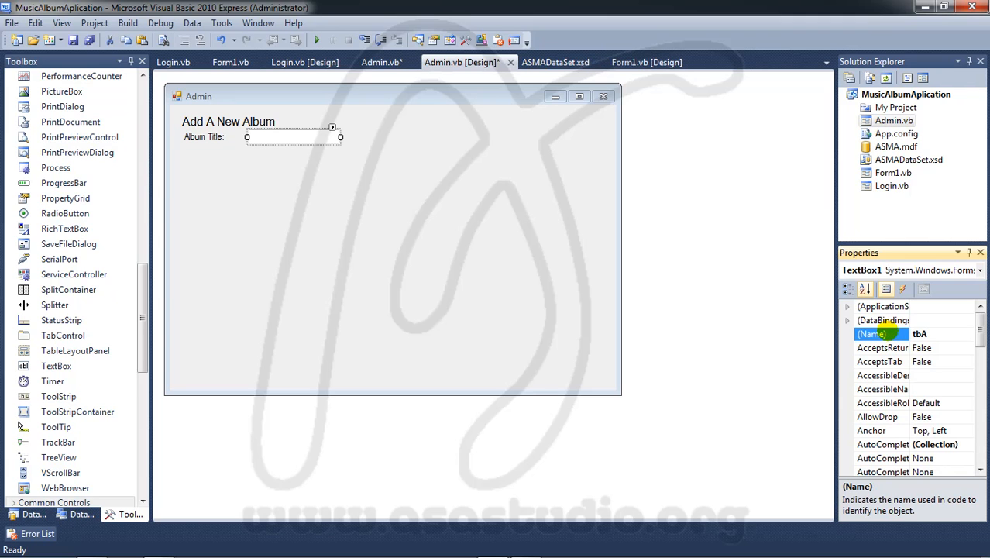
text(AT)
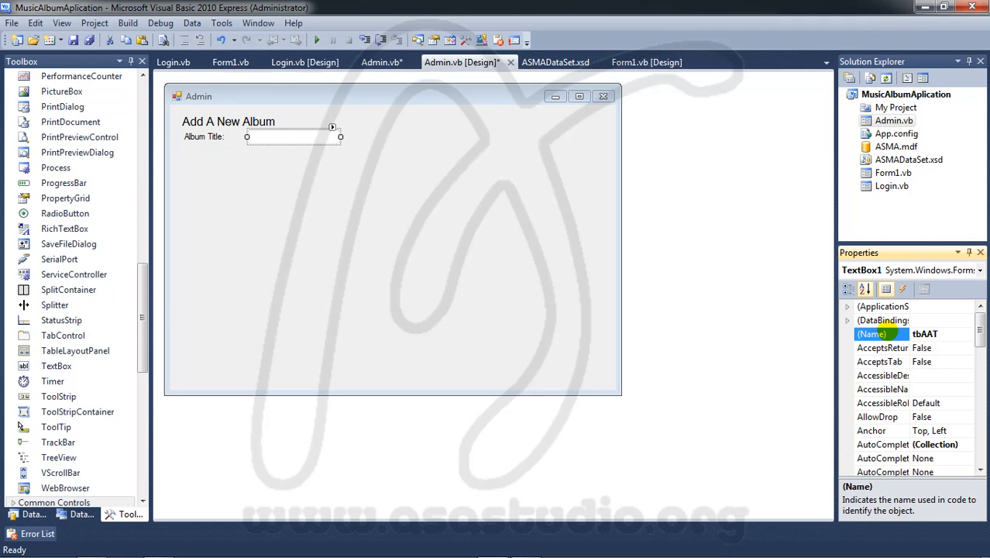
click(927, 335)
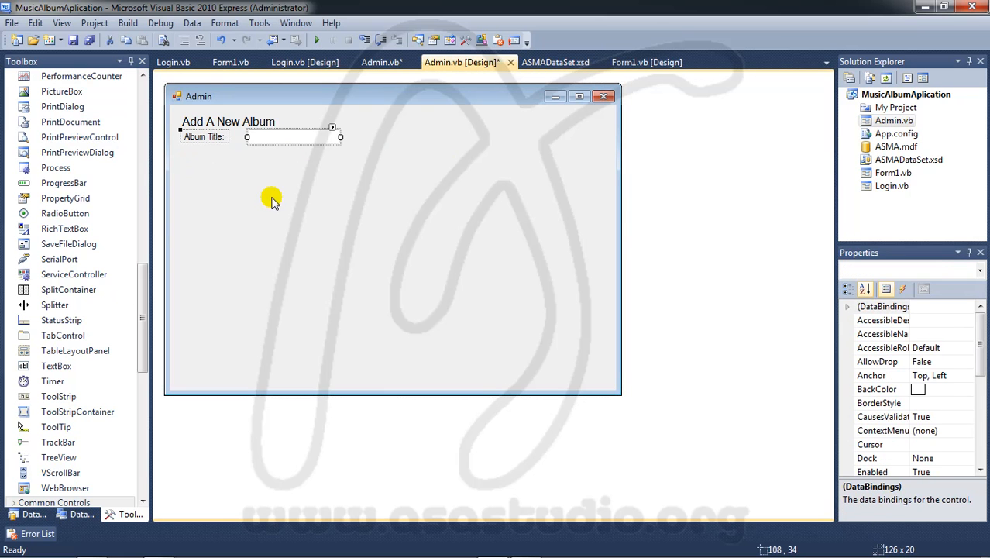
mouse_move(277, 139)
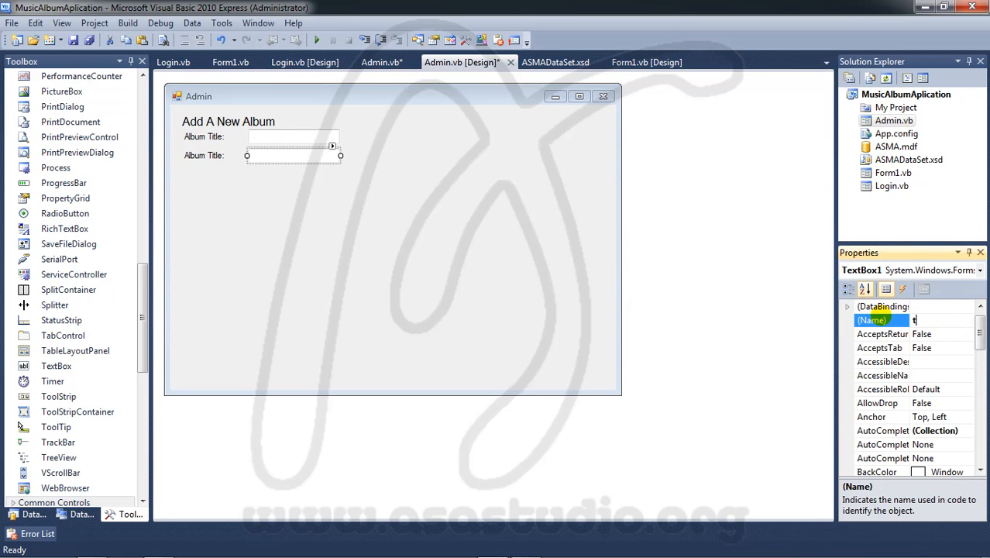
text(b)
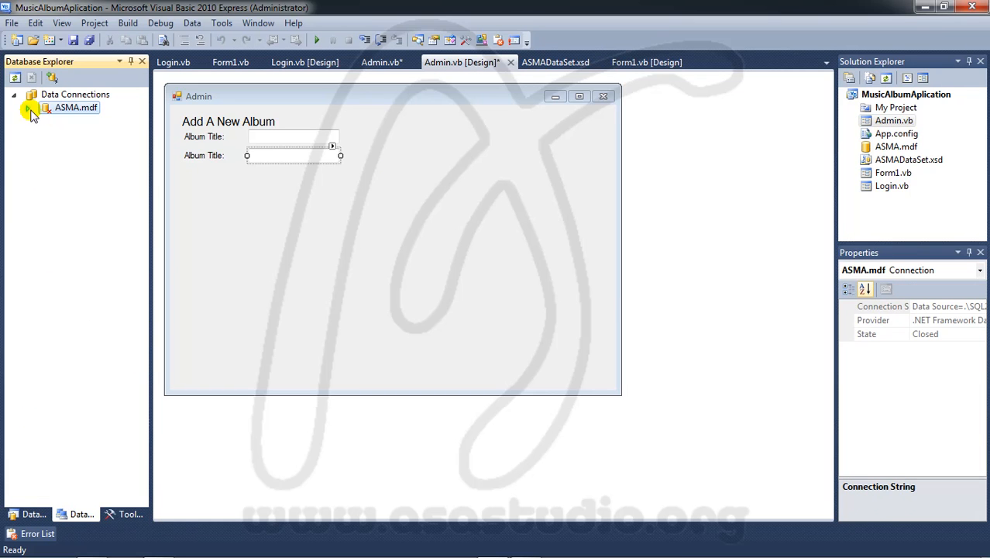
Expand ASMA.mdf's tables and set the second label to 'Album Created:'.
click(28, 106)
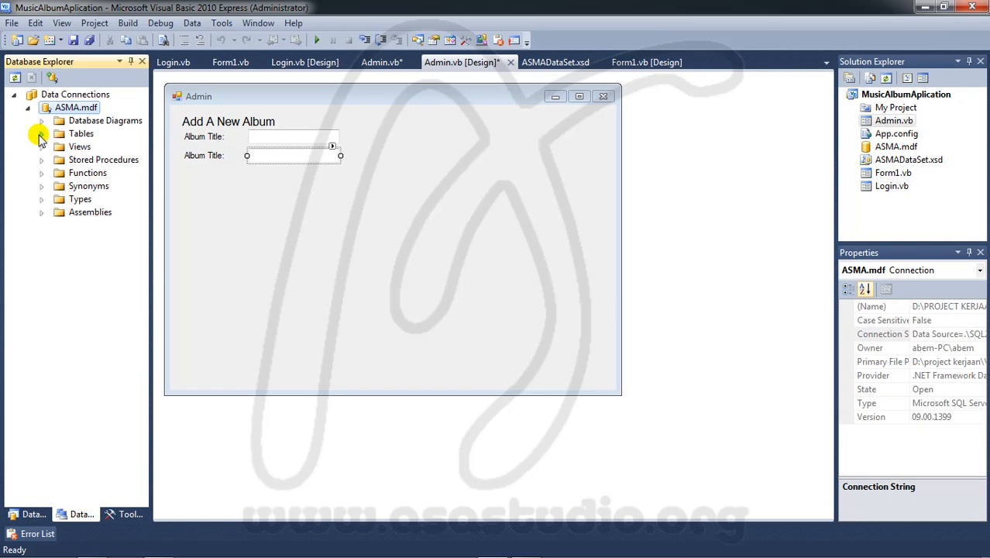
click(40, 133)
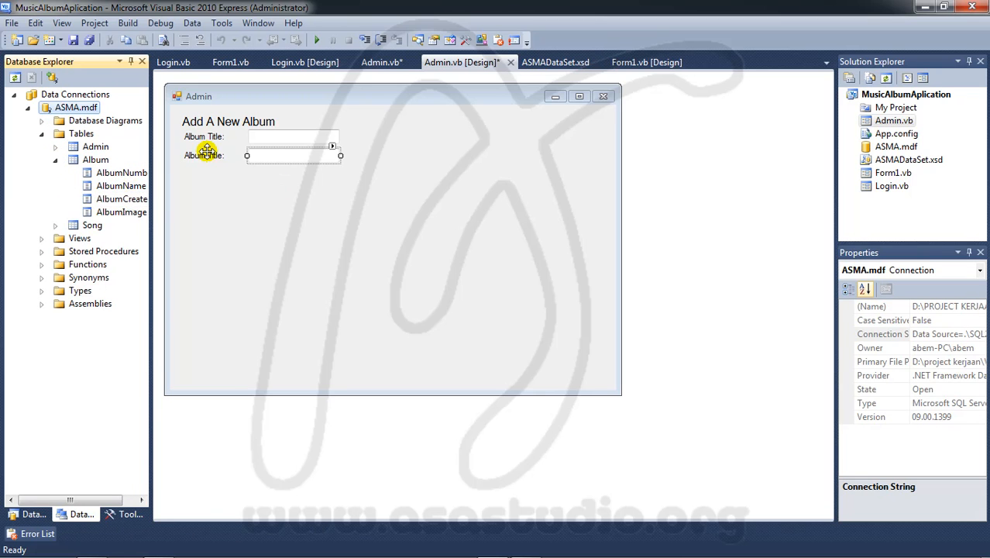
click(204, 155)
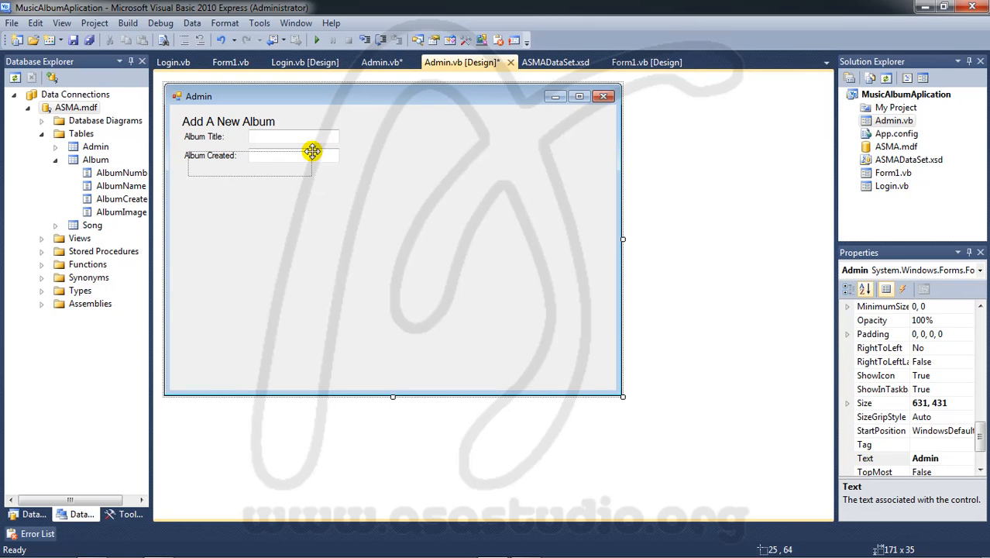
Set the third label to 'Album Image', shorten its textbox and add a button beside it.
click(292, 155)
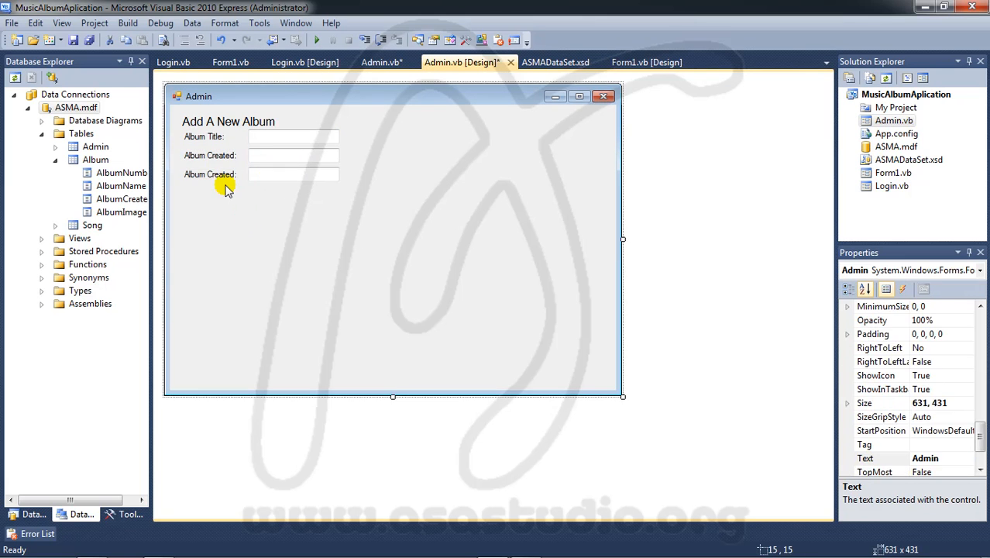
click(209, 173)
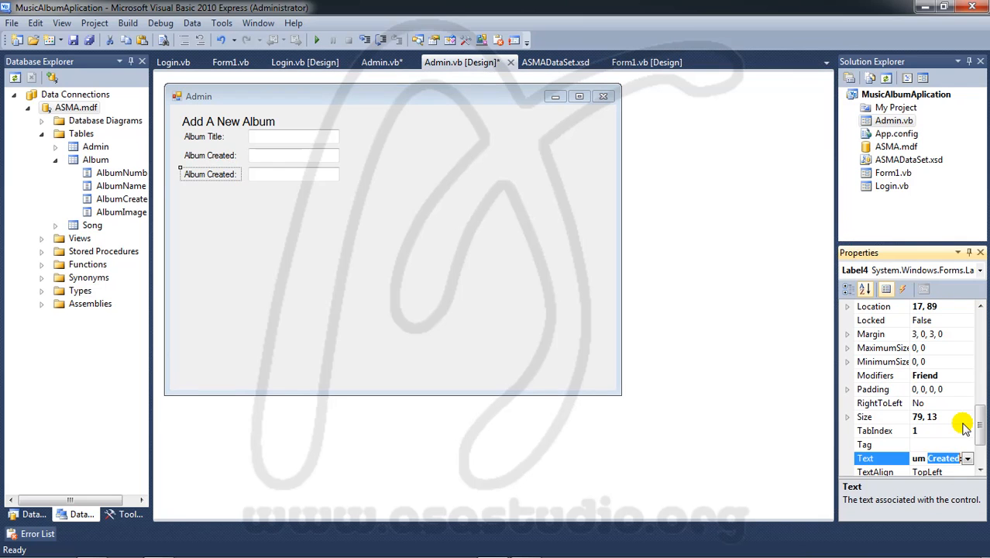
text(Album Image)
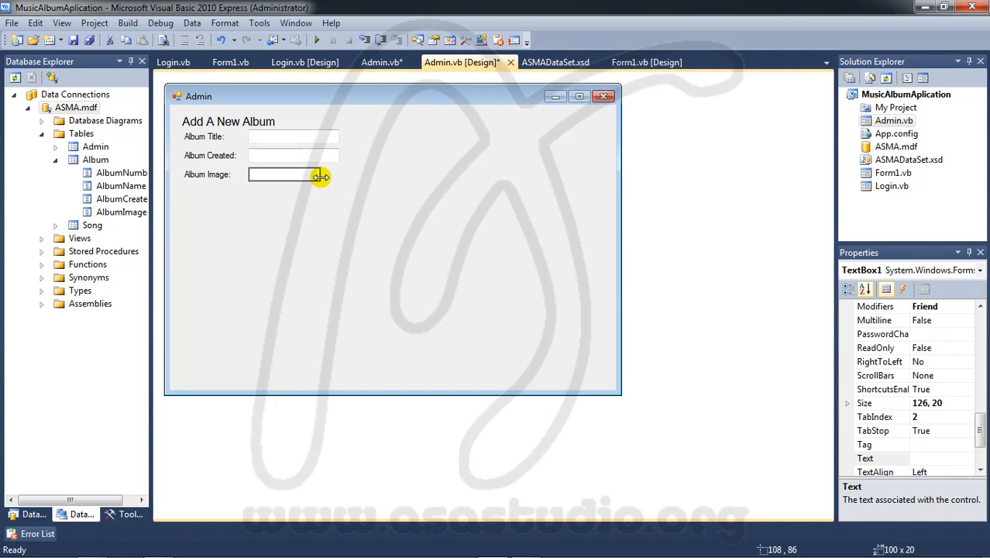
drag(321, 176, 313, 174)
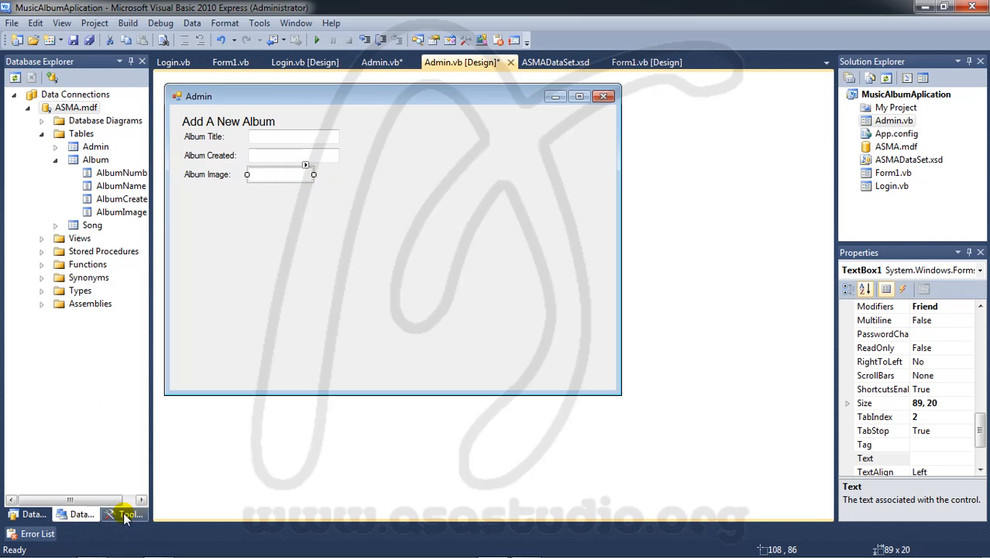
click(127, 514)
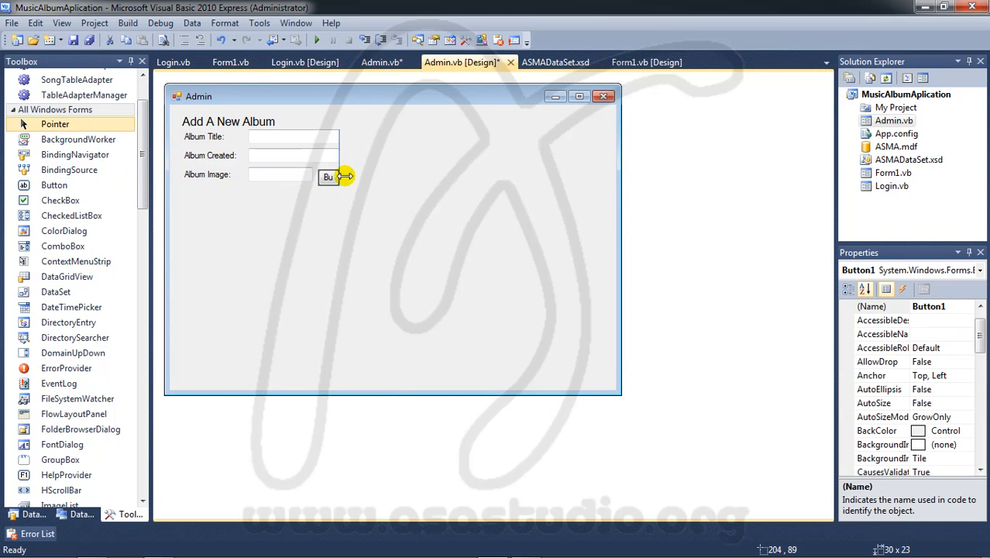
Name the new button btnA… with Text '...' and copy it below the fields.
click(329, 177)
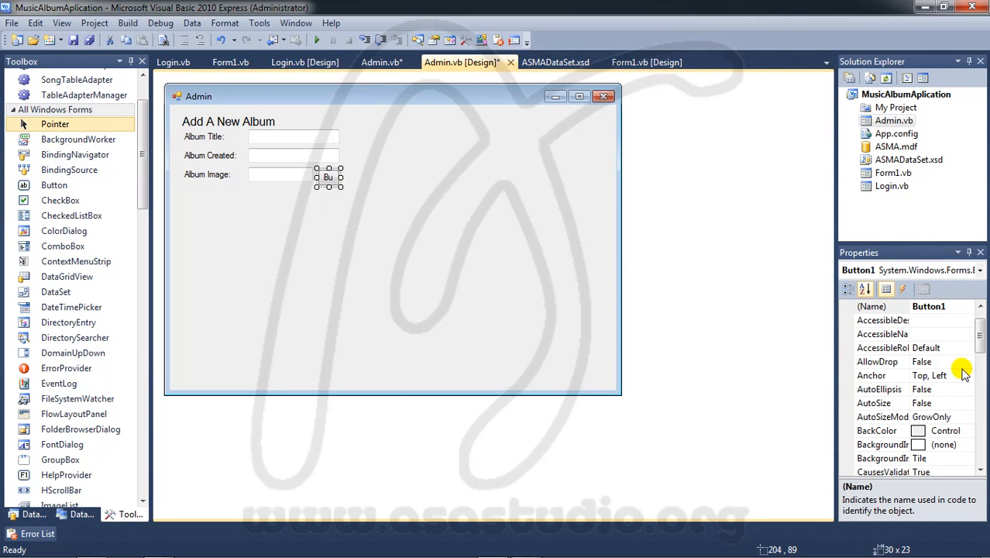
click(876, 307)
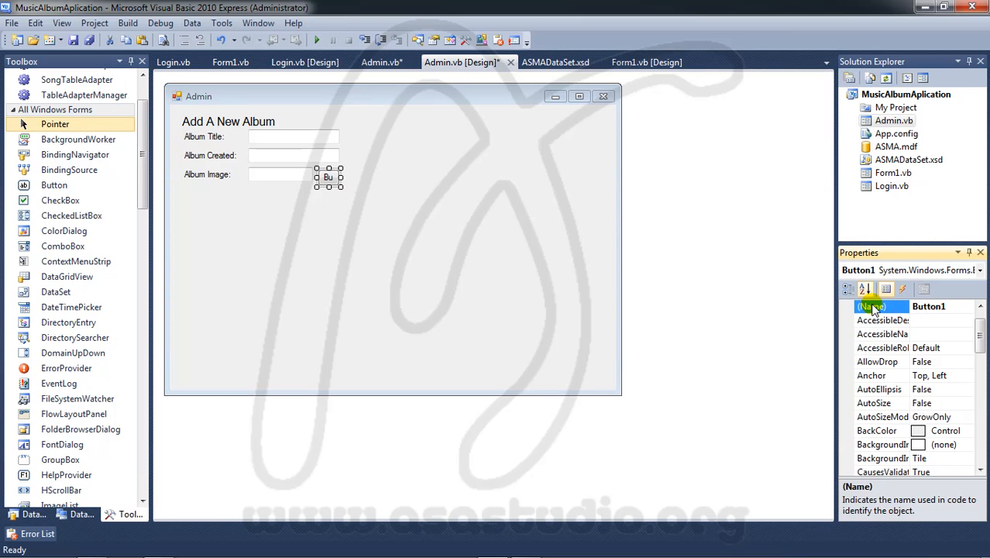
text(btn)
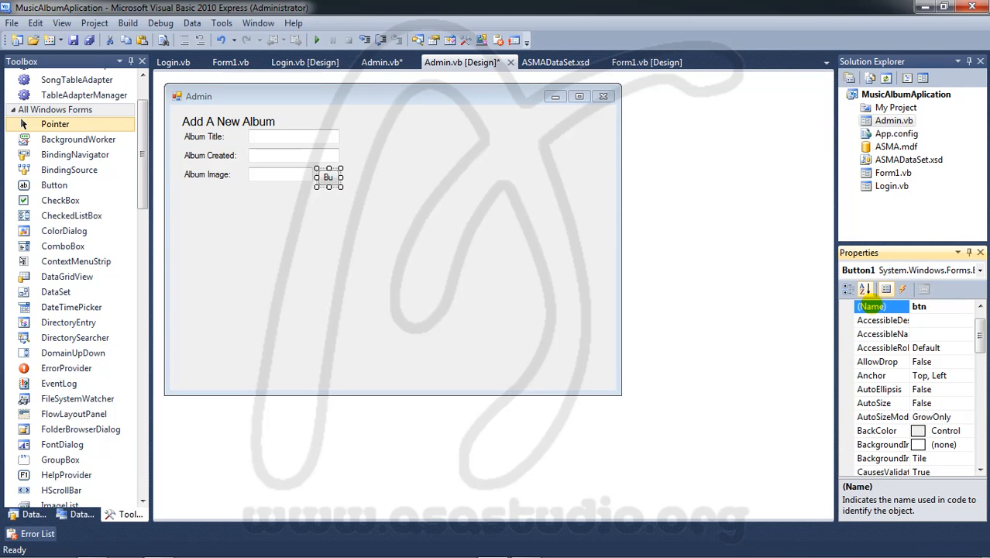
text(A)
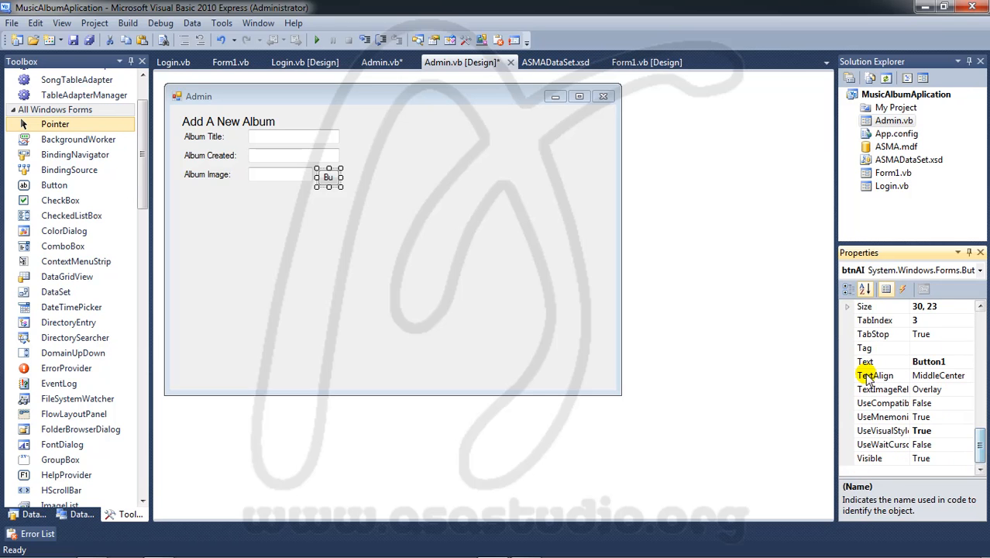
click(876, 361)
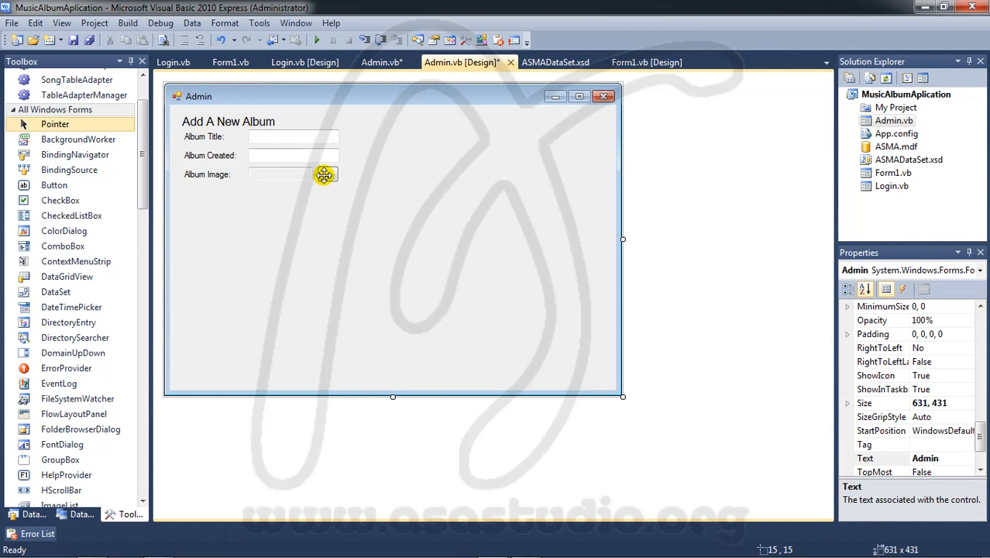
click(325, 174)
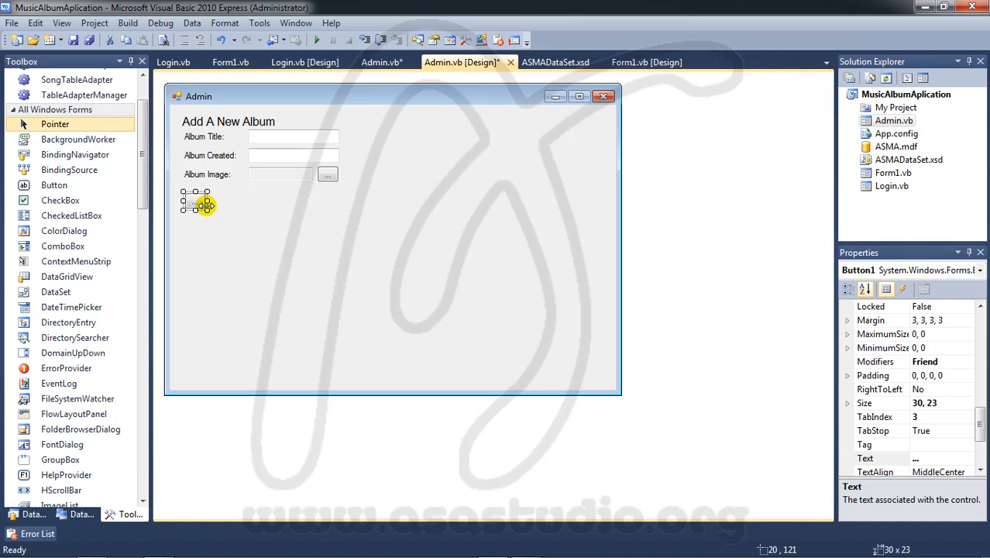
Resize the pasted button, set its Text to Add, and Ctrl+drag a copy to its right.
drag(207, 203, 242, 203)
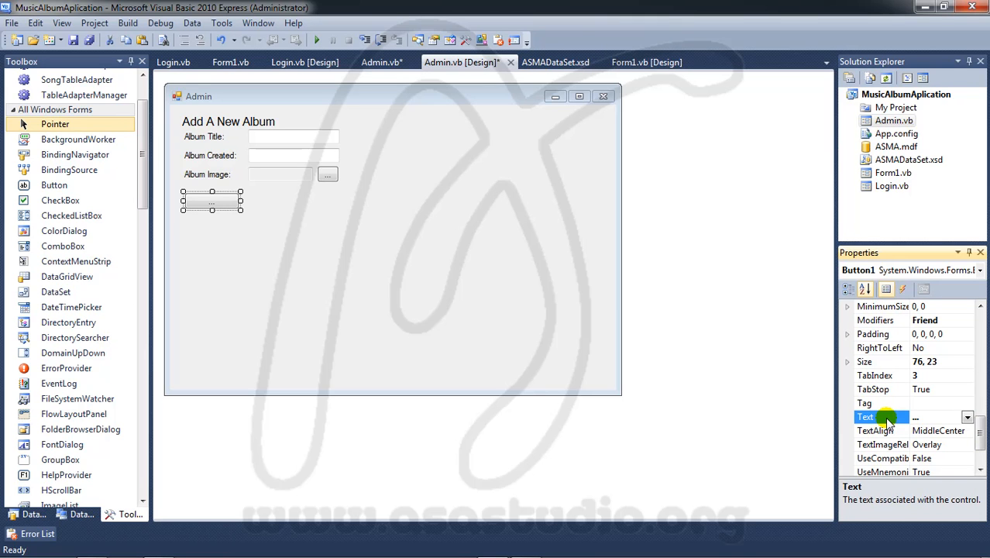
text(Add)
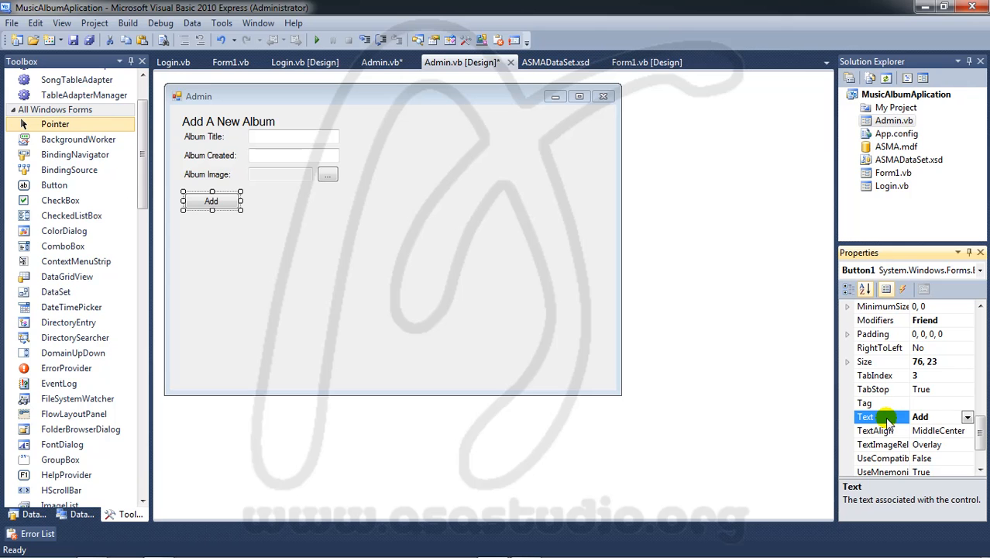
mouse_move(235, 201)
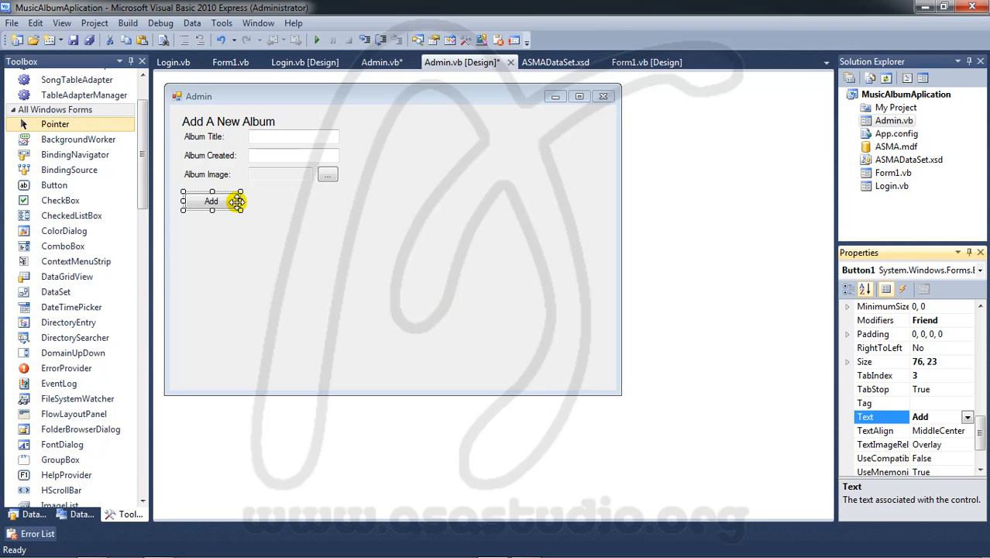
drag(238, 201, 207, 201)
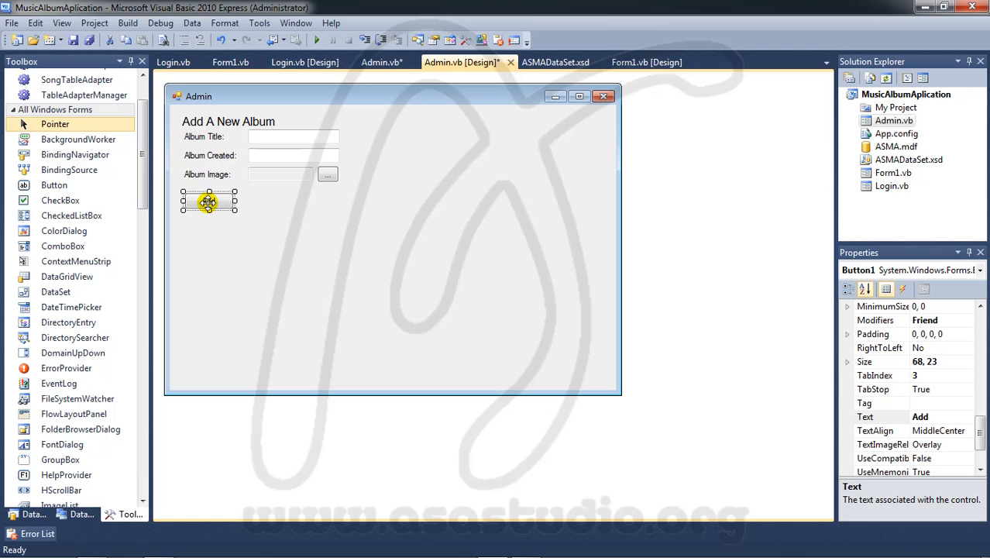
drag(208, 201, 313, 201)
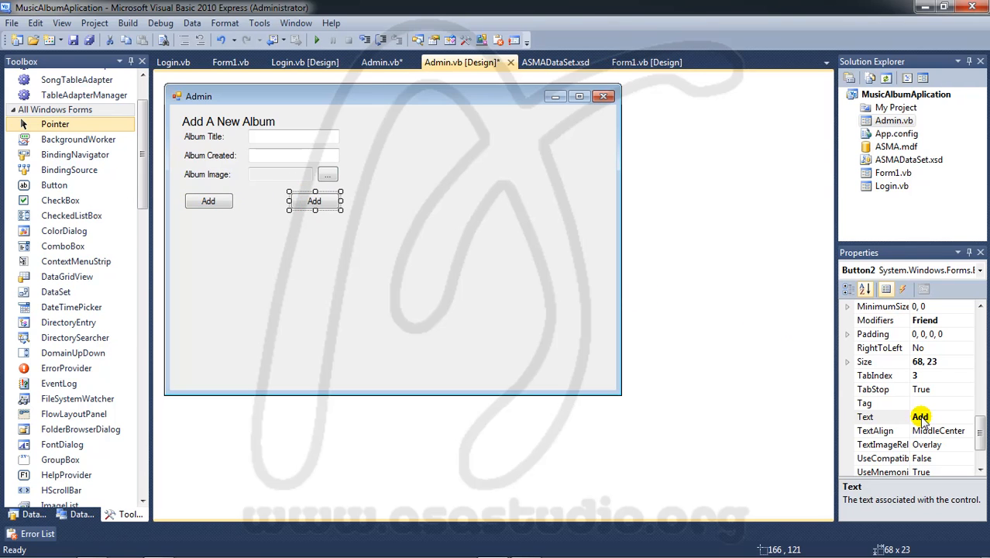
Set the copy's Text to Delete and Ctrl+drag another copy between the buttons.
click(864, 417)
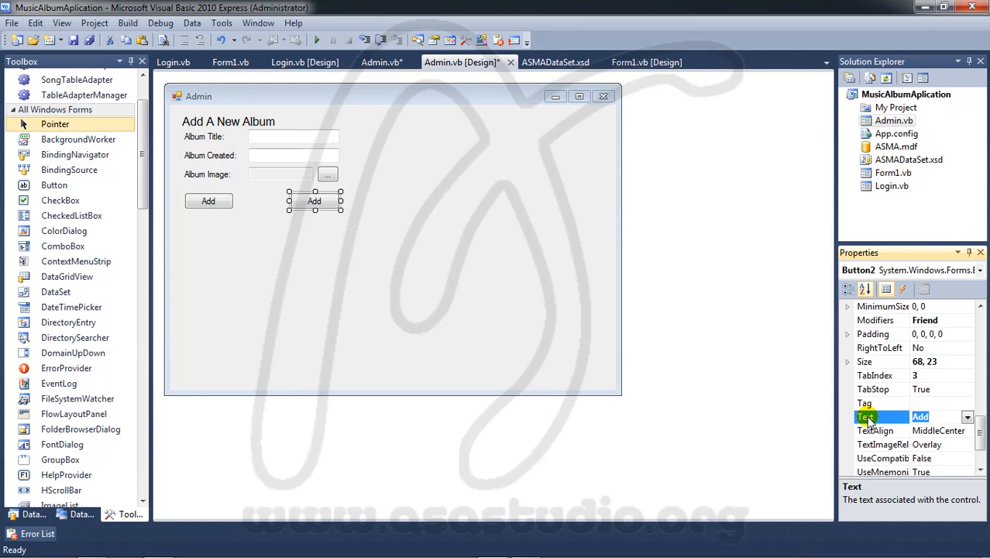
text(Delete)
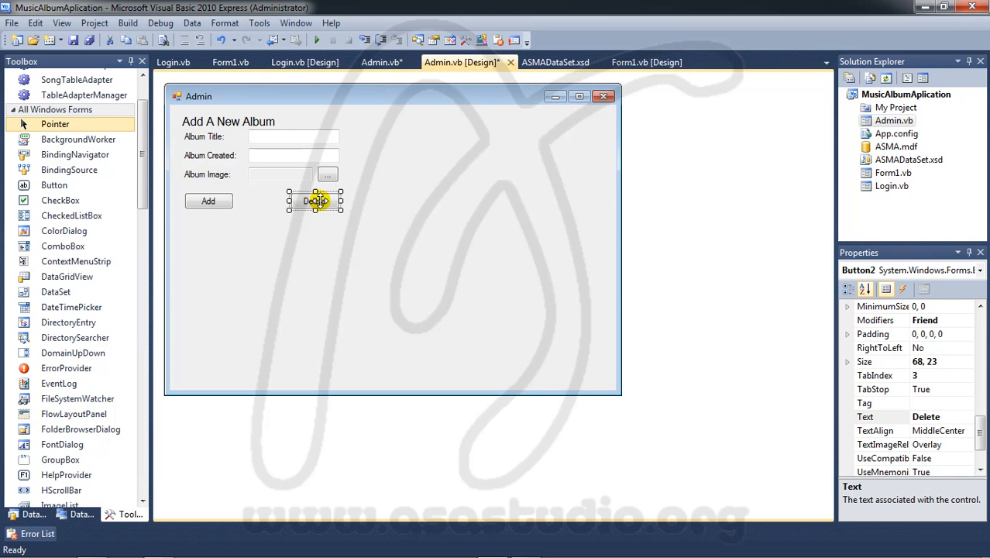
drag(318, 201, 260, 202)
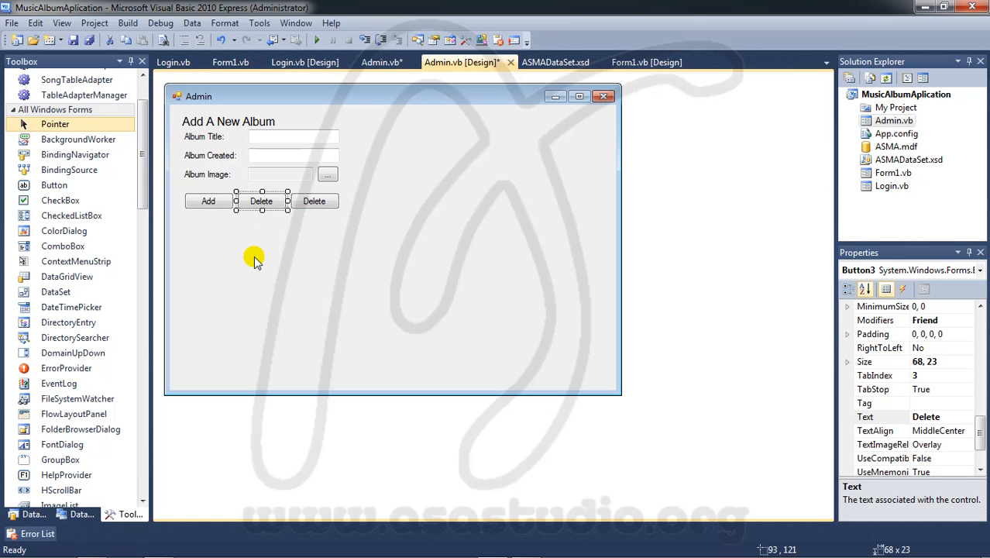
Set the middle button's Text to Save and start its name with btn.
click(866, 417)
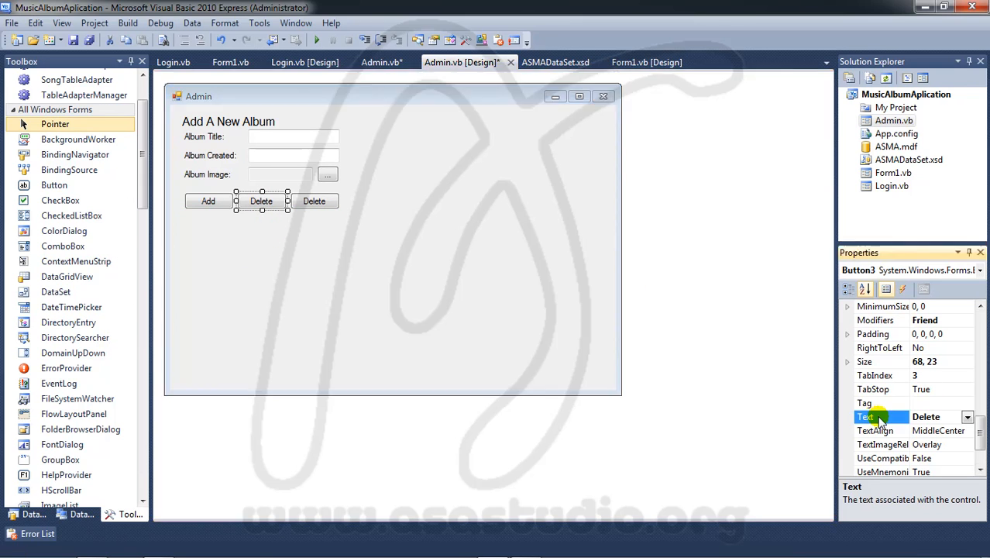
text(Save)
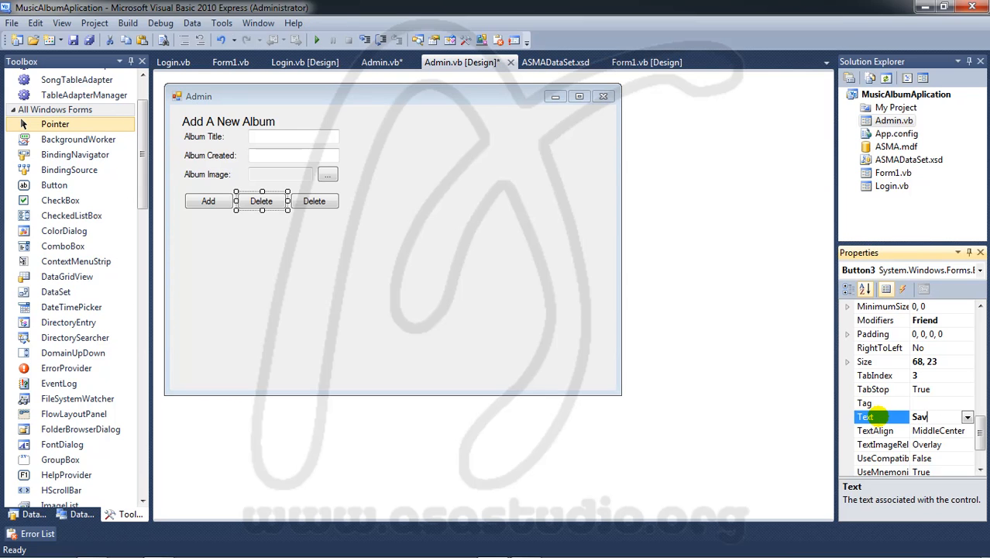
text(Save)
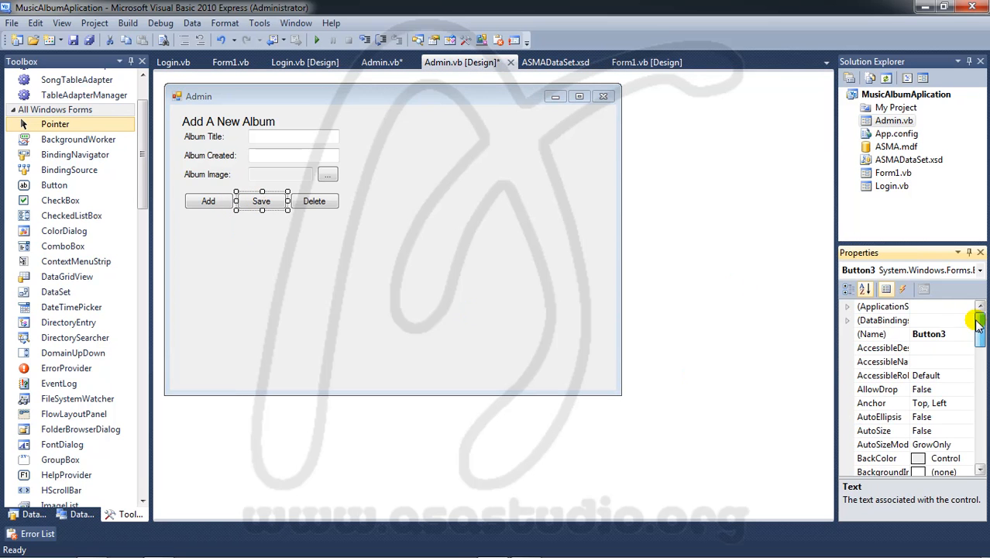
click(870, 333)
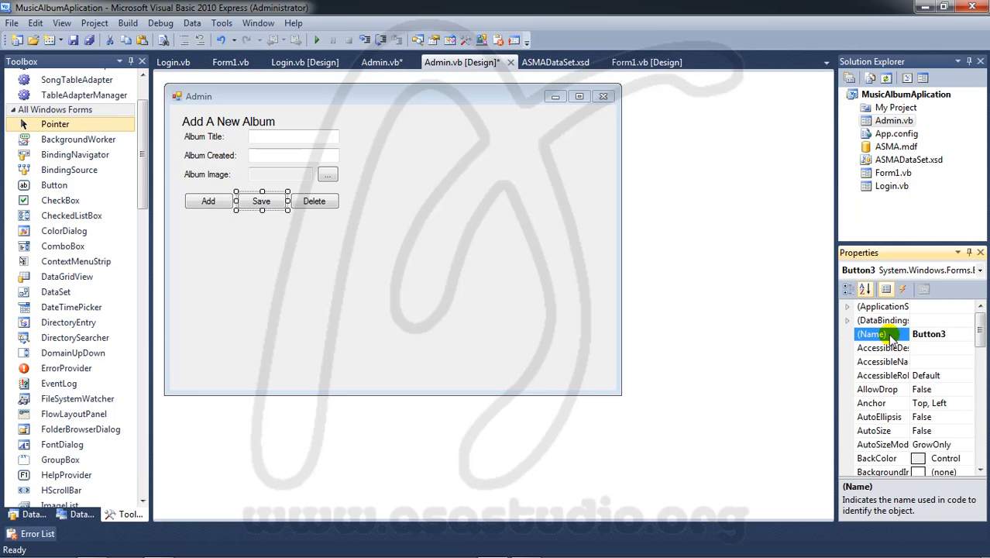
text(btn)
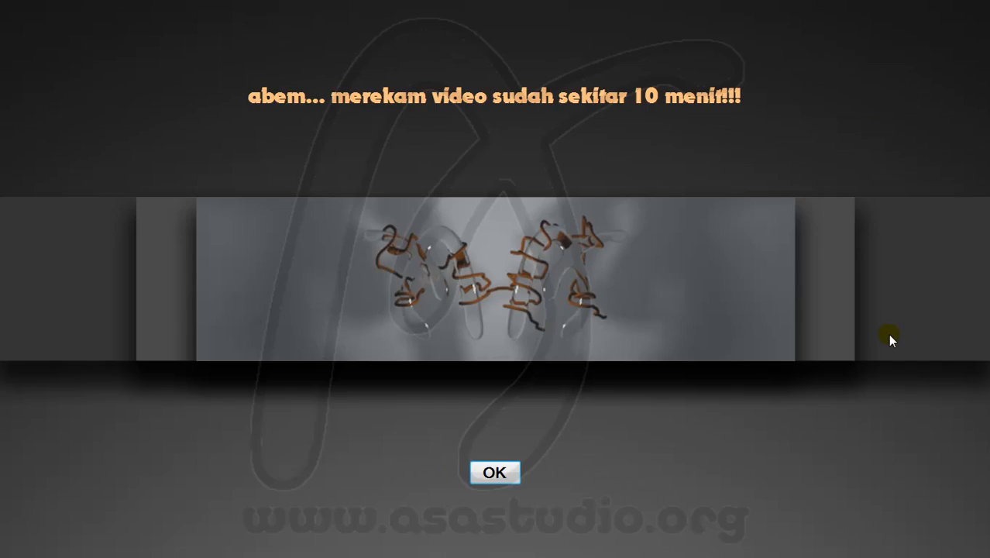
mouse_move(604, 144)
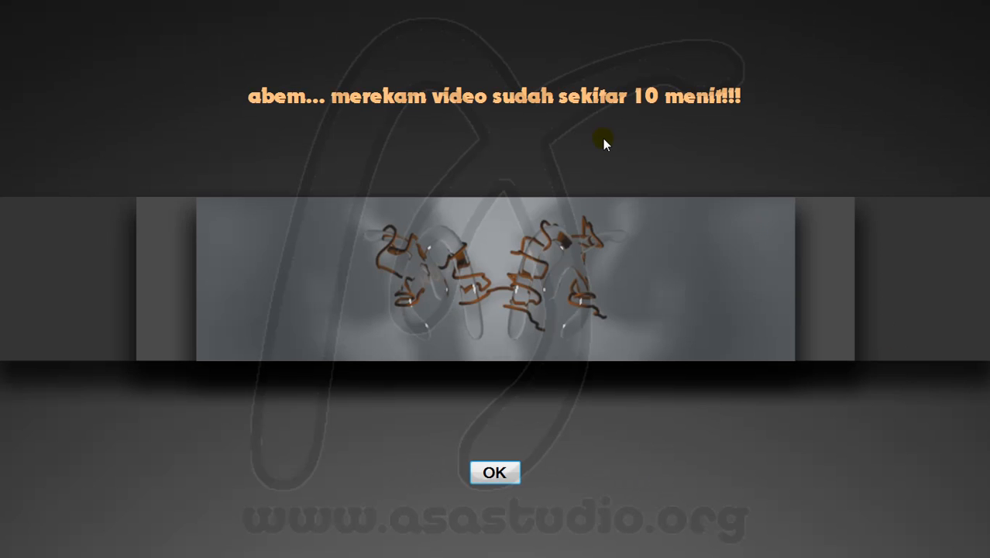